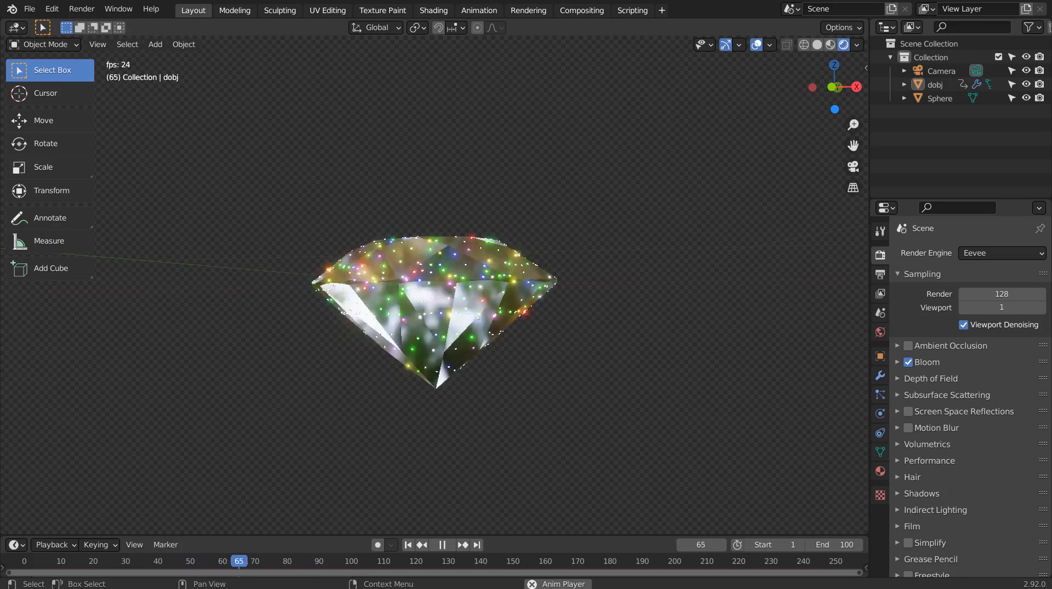
# Add a UV sphere to the new scene from the Shift+A Mesh menu.
pyautogui.press('shift+a')
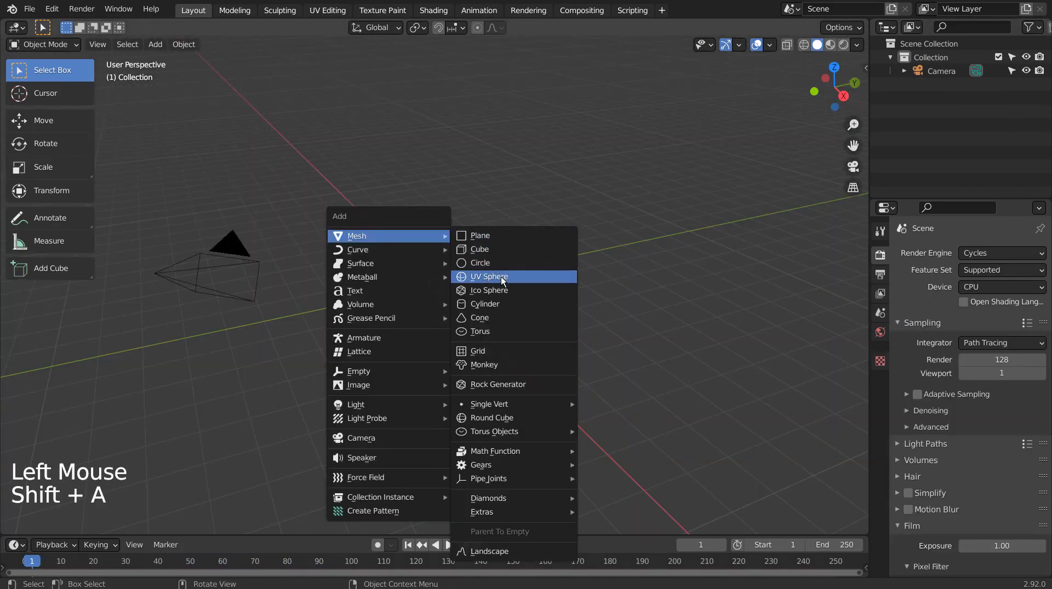
pyautogui.click(488, 276)
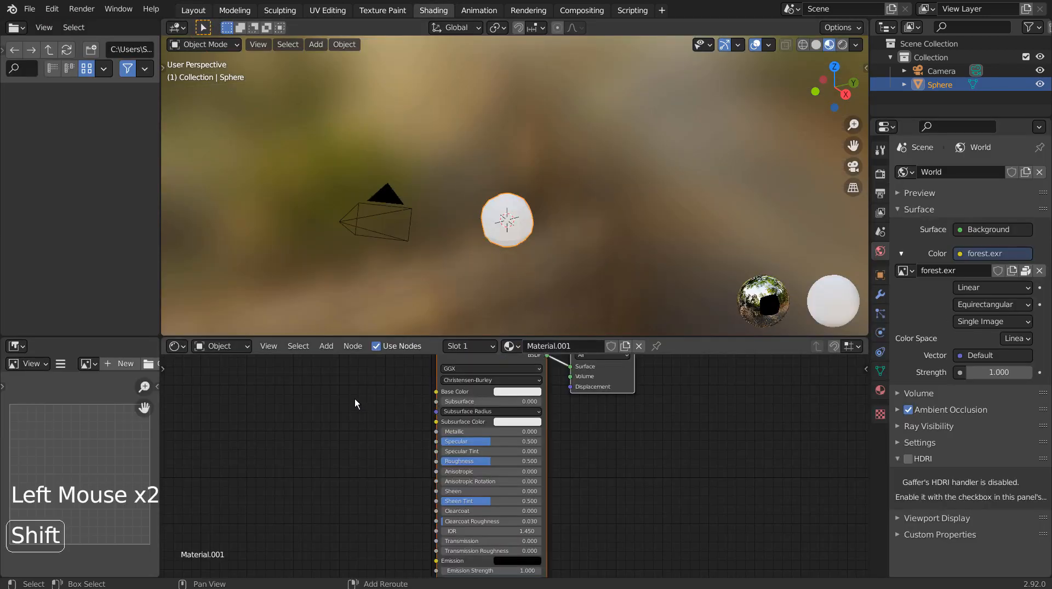
# Replace Principled BSDF with Mix Shader, Layer Weight, Emission, Transparent BSDF, ColorRamp and Object Info nodes.
pyautogui.press('shift+a')
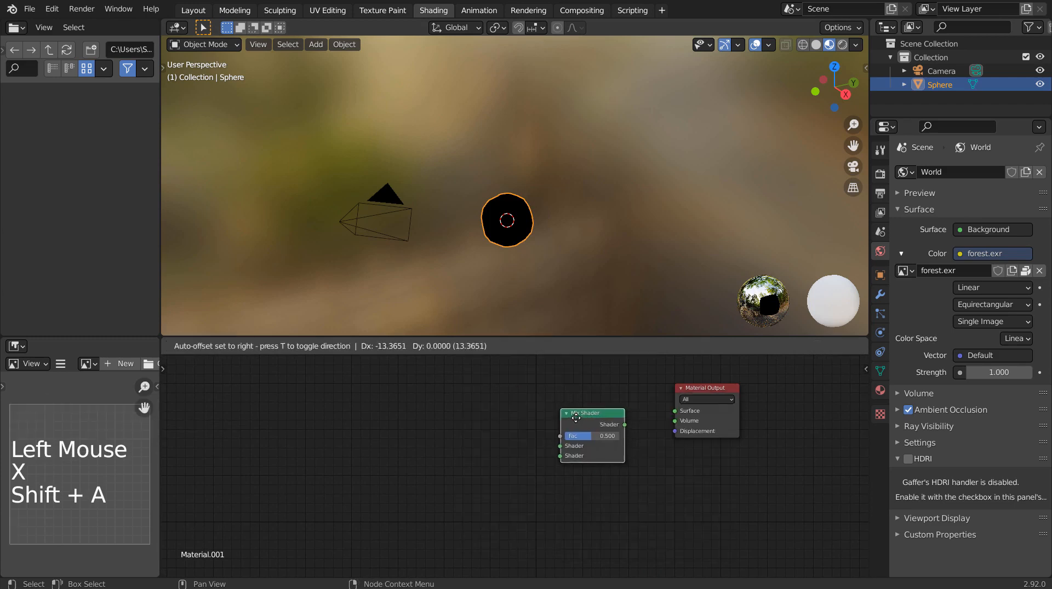
pyautogui.press('shift+a')
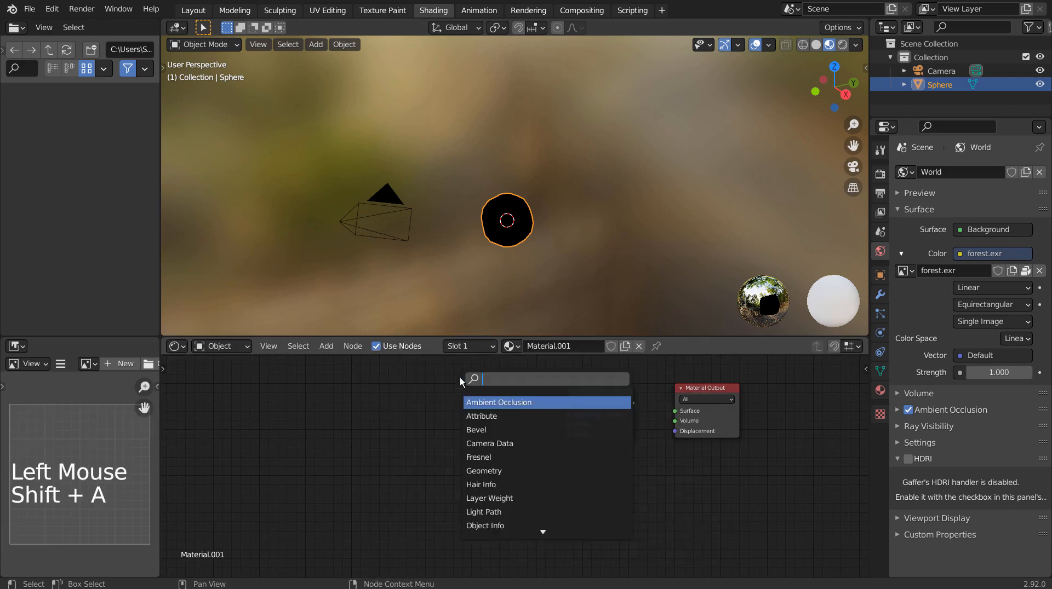
pyautogui.click(490, 499)
pyautogui.write('t')
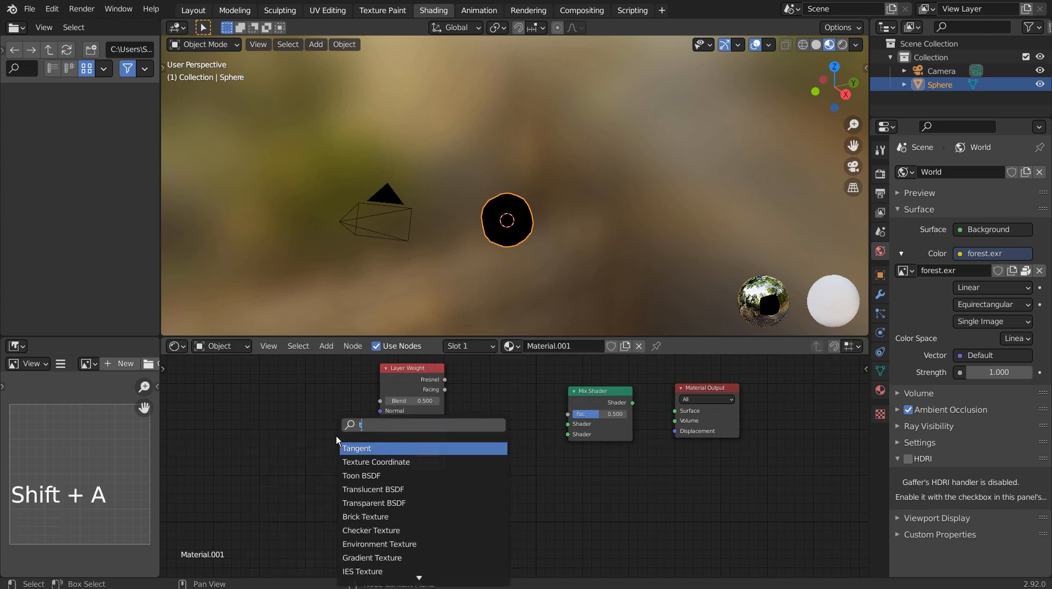
pyautogui.click(374, 503)
pyautogui.write('c')
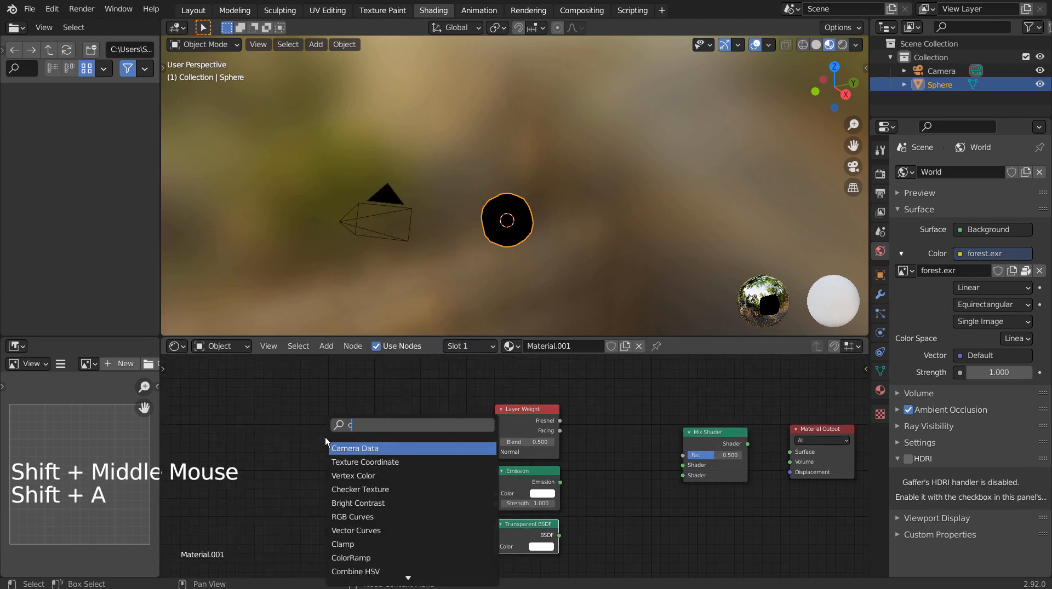
pyautogui.click(350, 557)
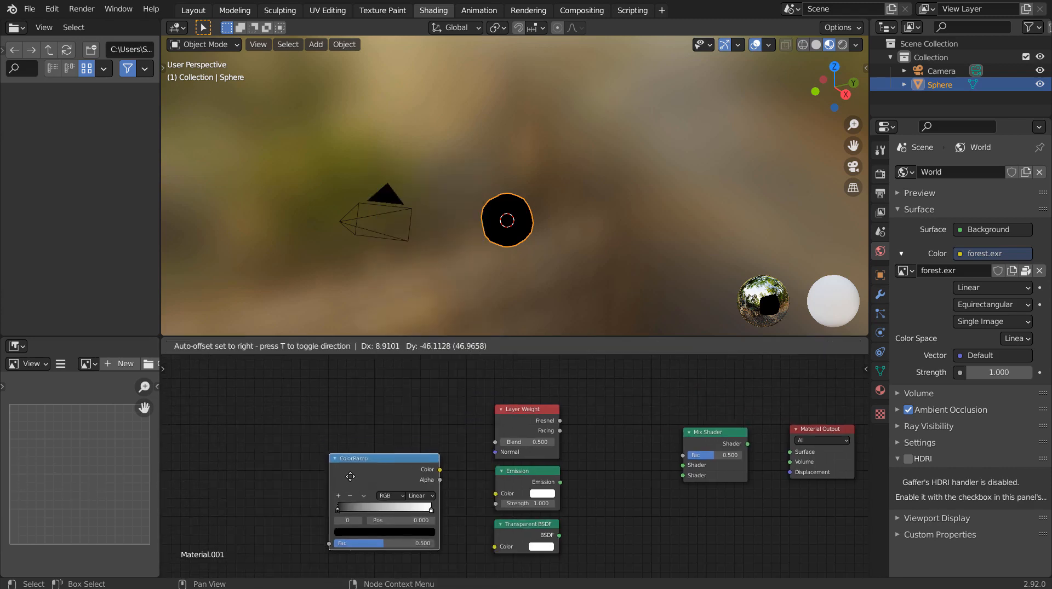
pyautogui.press('shift+a')
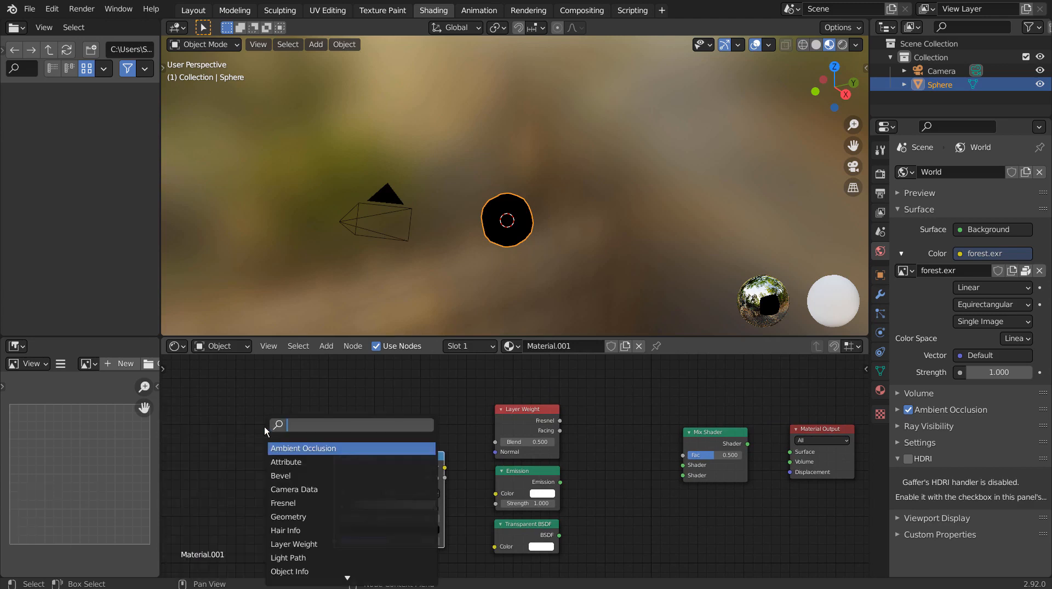
pyautogui.click(290, 571)
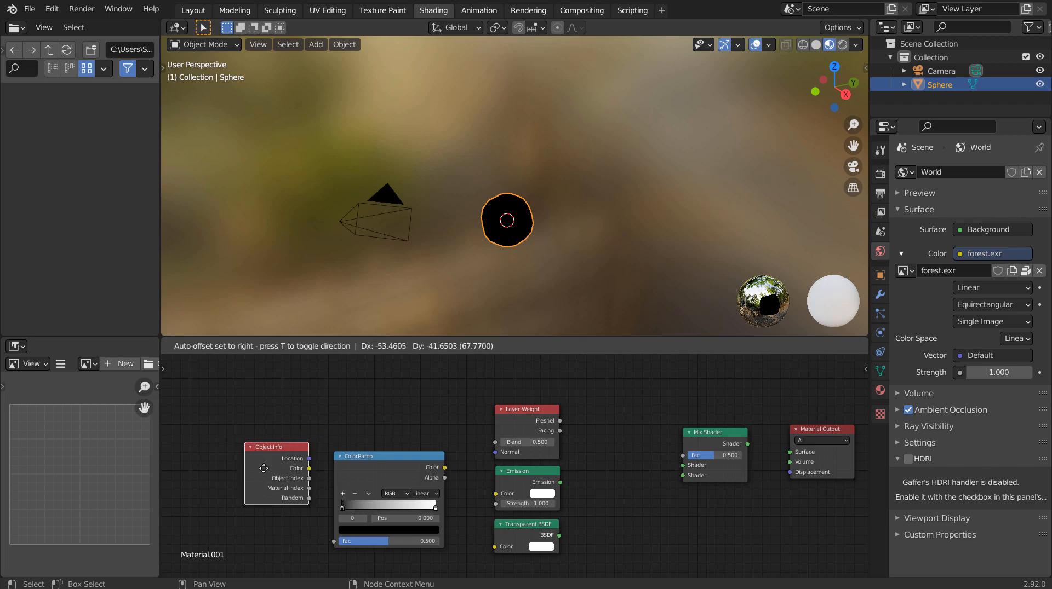
# Link Random→ColorRamp→Emission, Facing to Mix Fac, shaders into Mix, and add ramp stops.
pyautogui.press('ctrl+space')
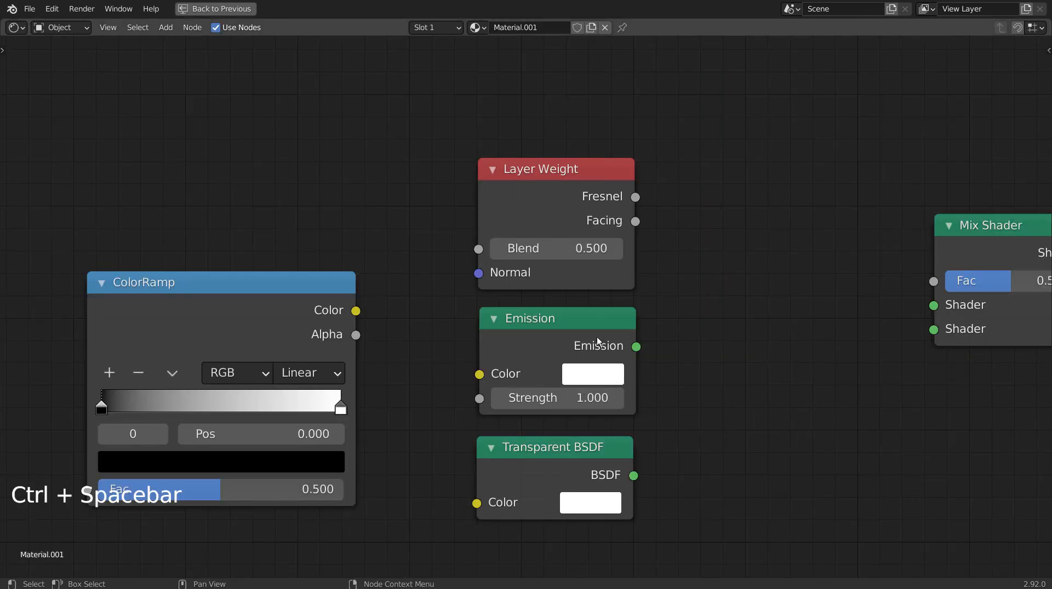
pyautogui.scroll(-3)
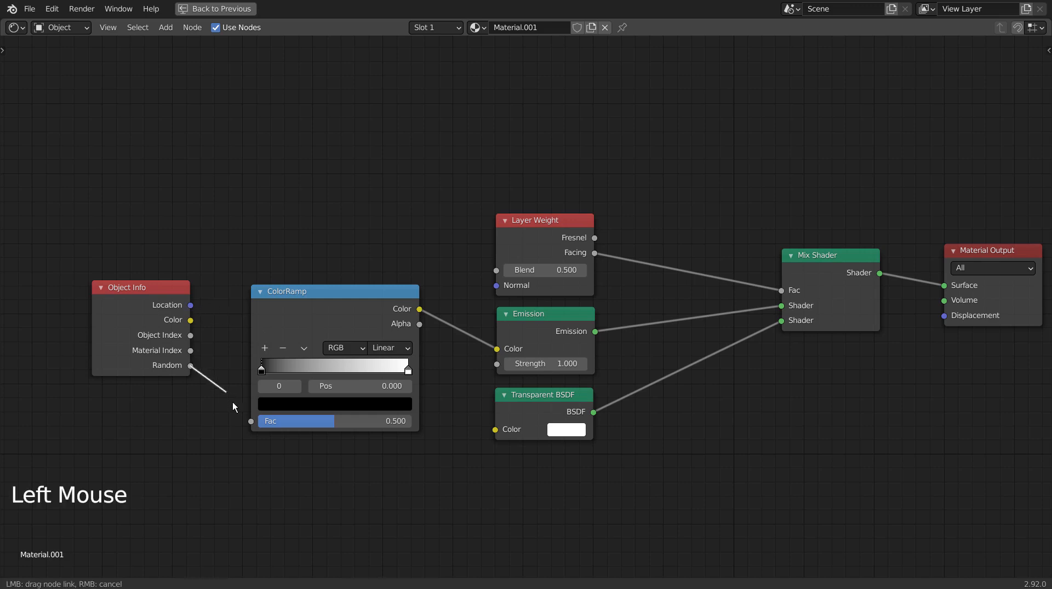
pyautogui.click(251, 421)
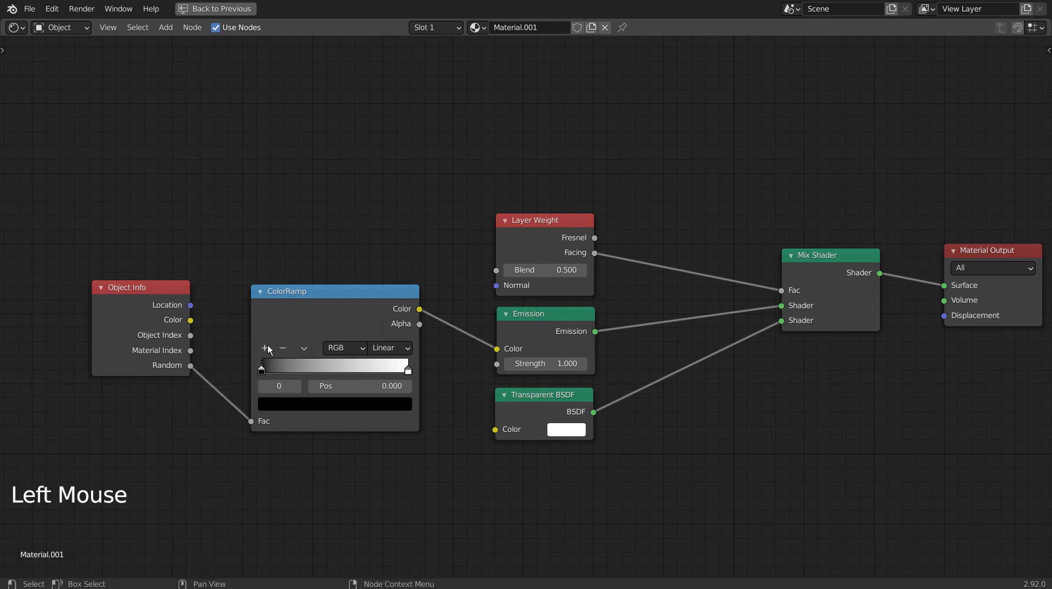
pyautogui.click(264, 348)
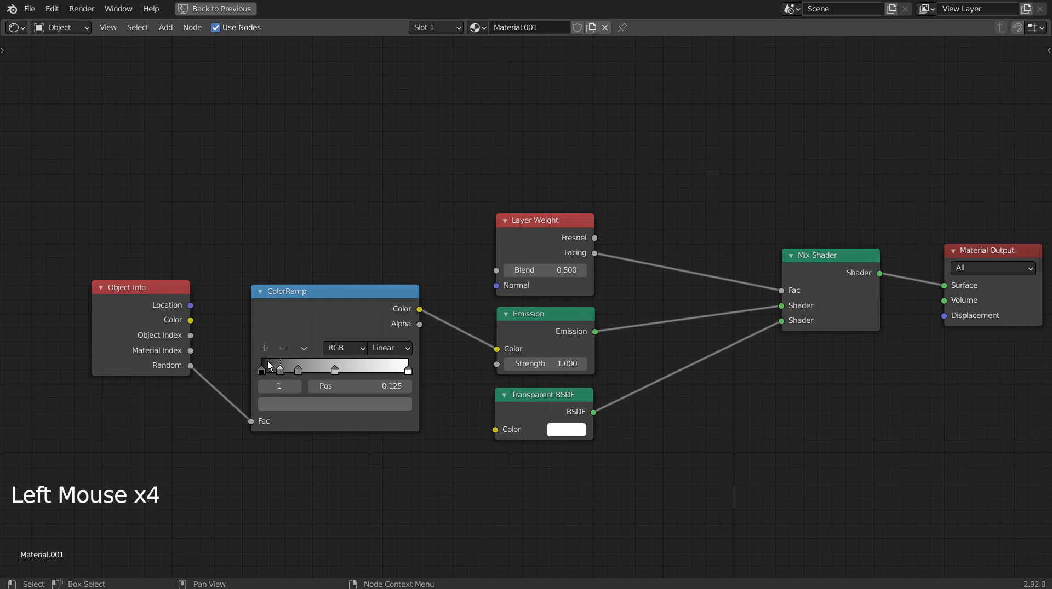
pyautogui.click(267, 369)
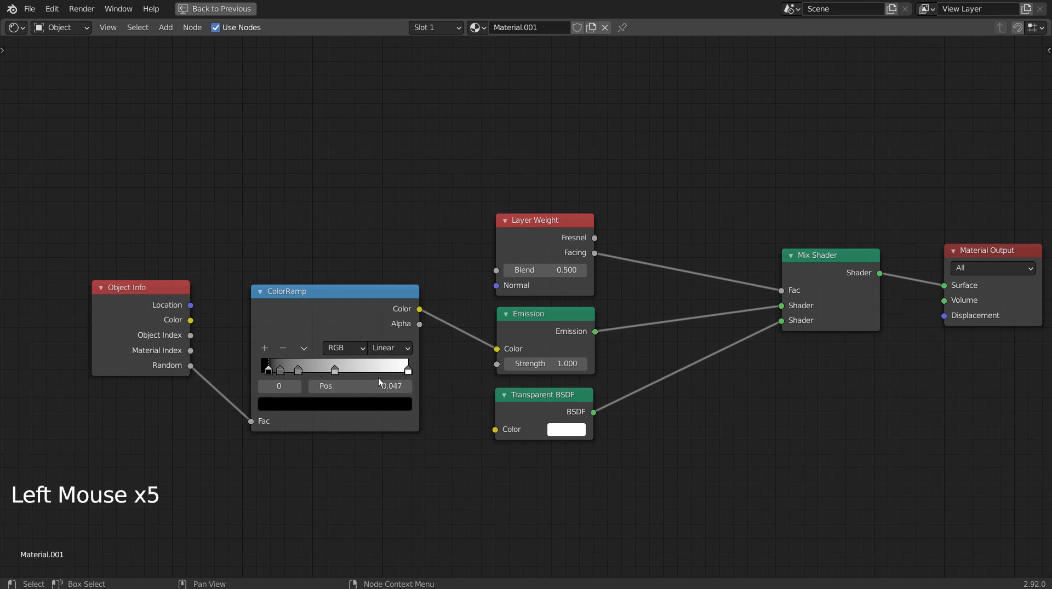
pyautogui.click(388, 348)
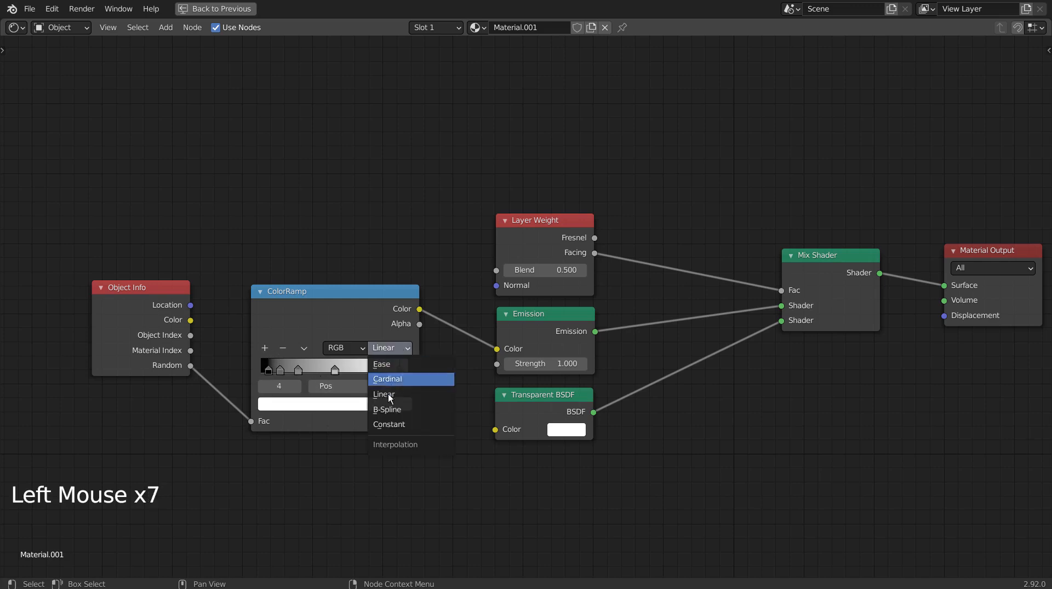
# Make the ColorRamp Constant with blue, pink, yellow, red and green stops; set Layer Weight Blend 0.99.
pyautogui.click(388, 425)
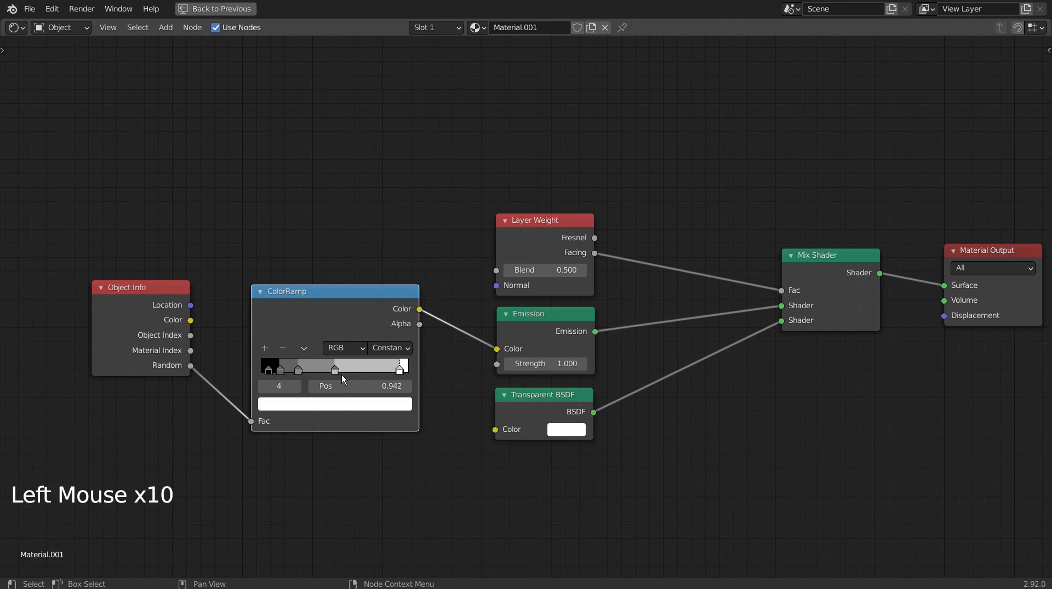
pyautogui.click(334, 404)
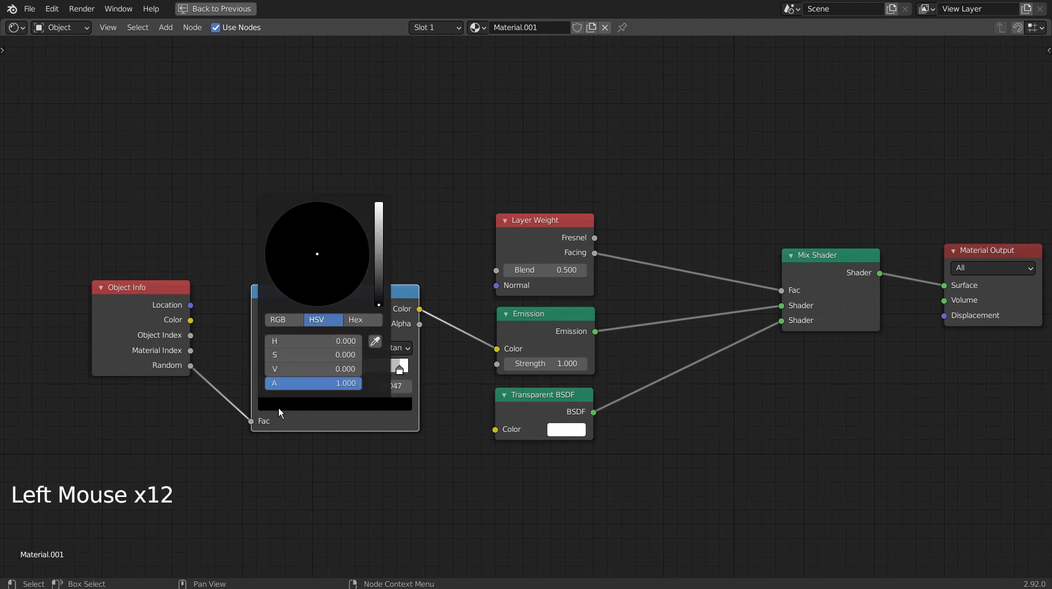
pyautogui.click(358, 221)
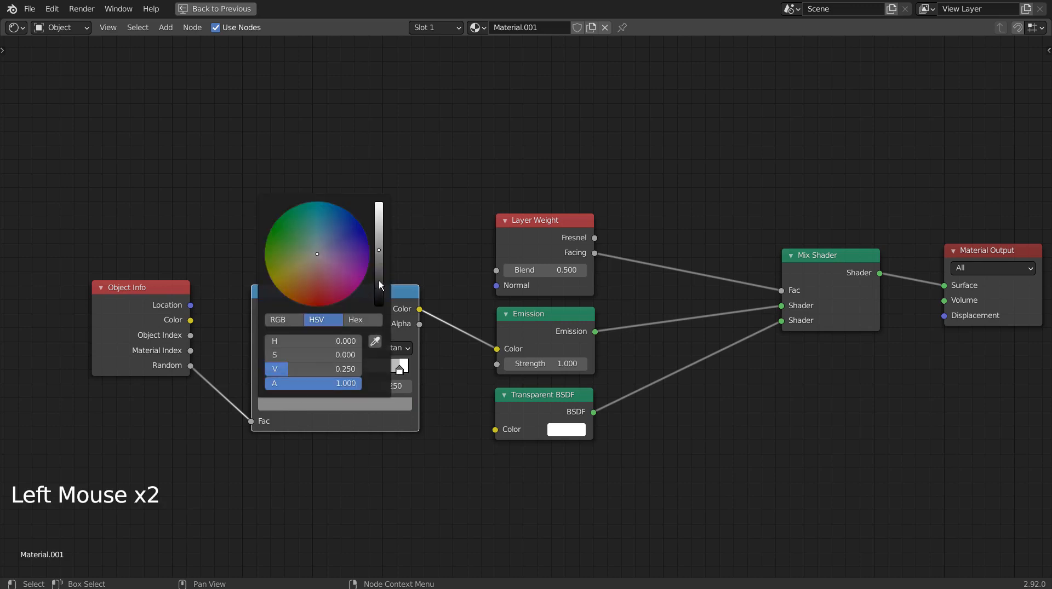
pyautogui.click(316, 268)
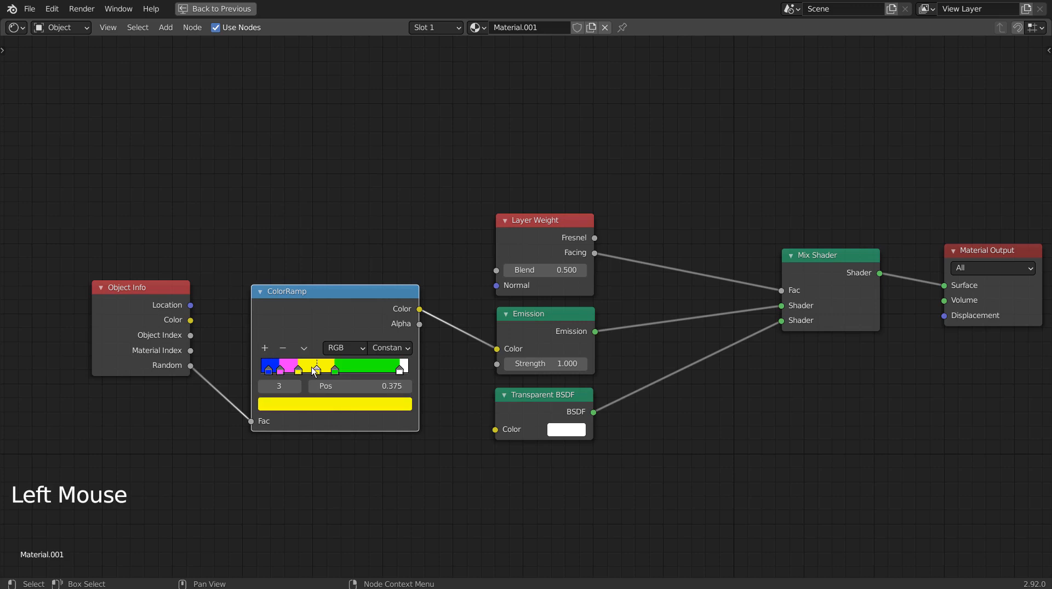
pyautogui.click(334, 403)
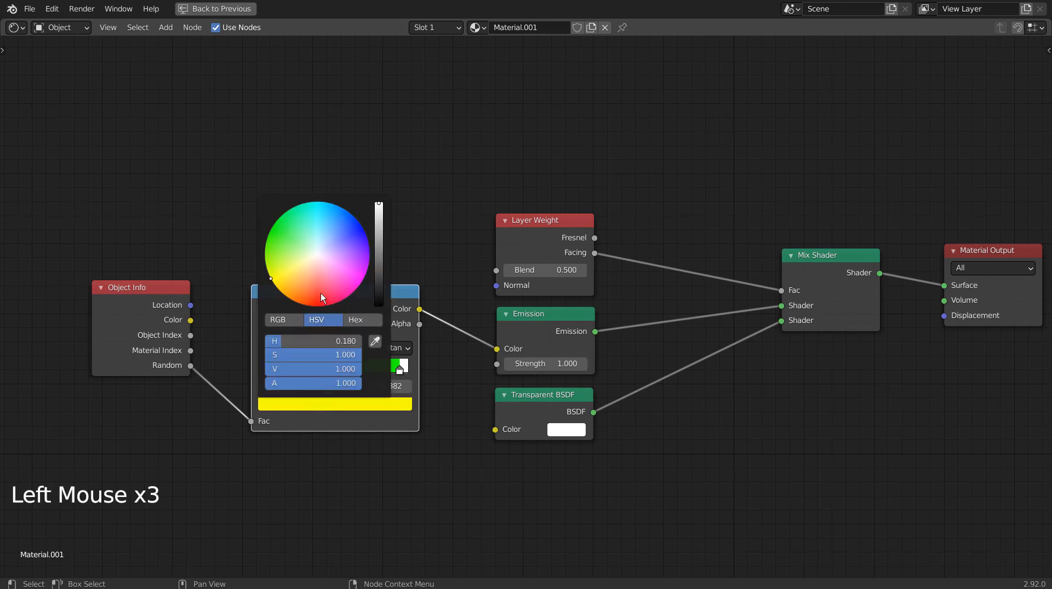
pyautogui.click(454, 367)
pyautogui.write('0.990')
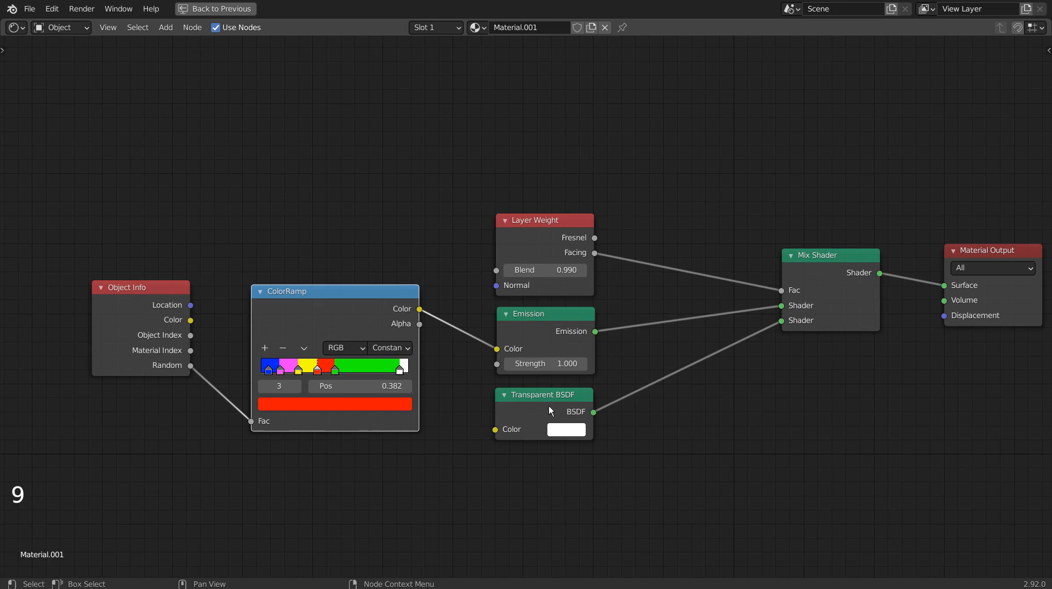
pyautogui.click(544, 363)
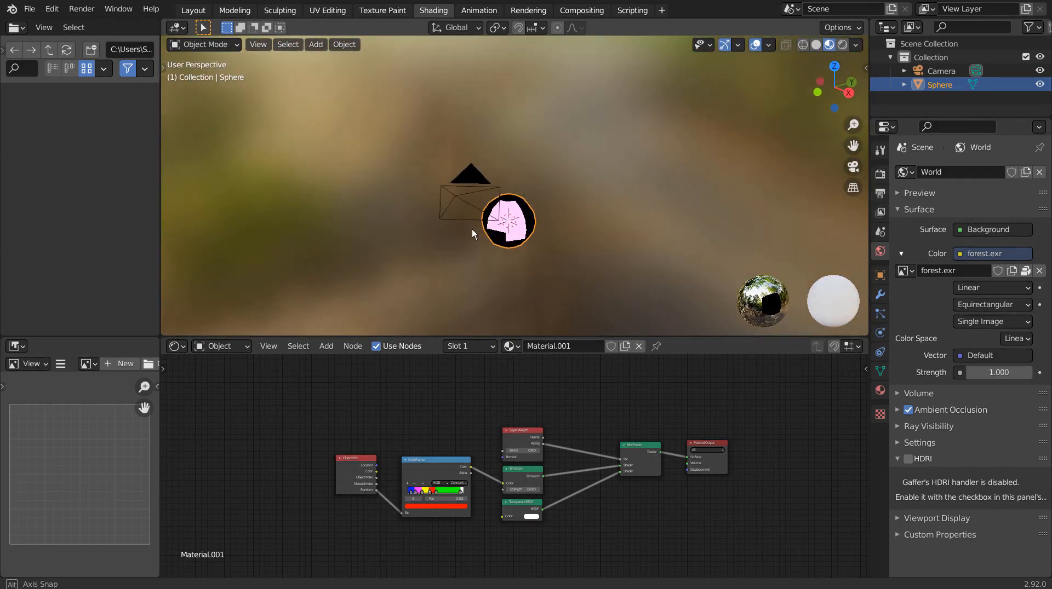
# Light the world with a forest.exr Environment Texture; sphere previews pink with Emission 15, Blend 0.94.
pyautogui.scroll(3)
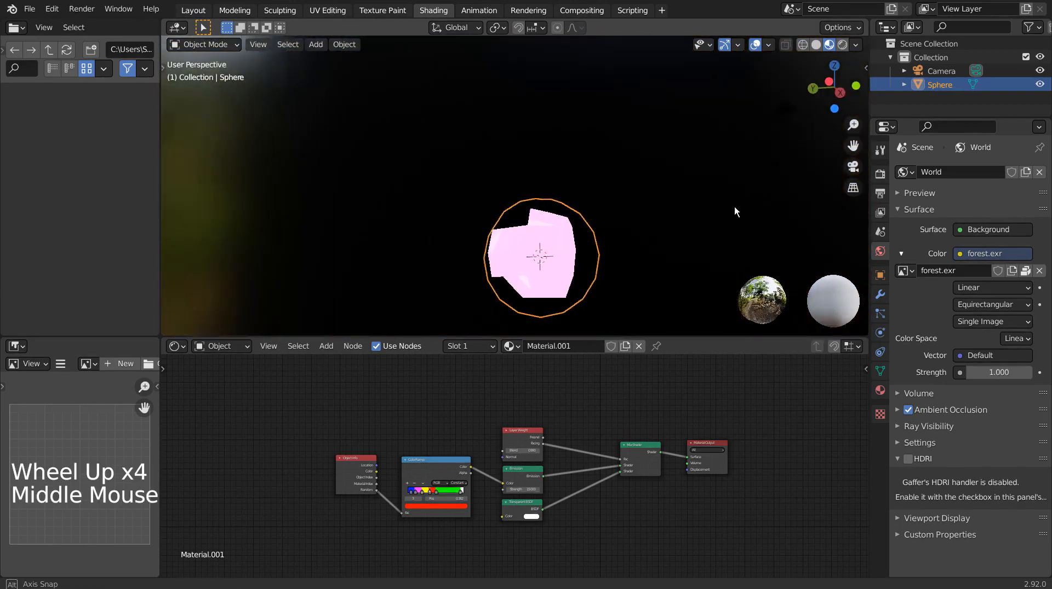
pyautogui.scroll(3)
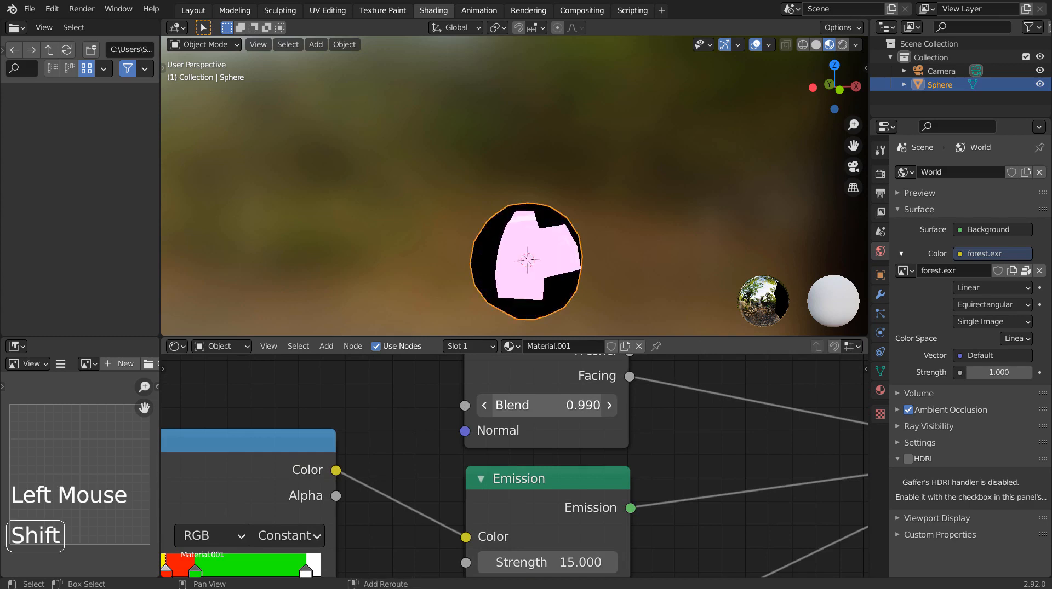
pyautogui.click(610, 405)
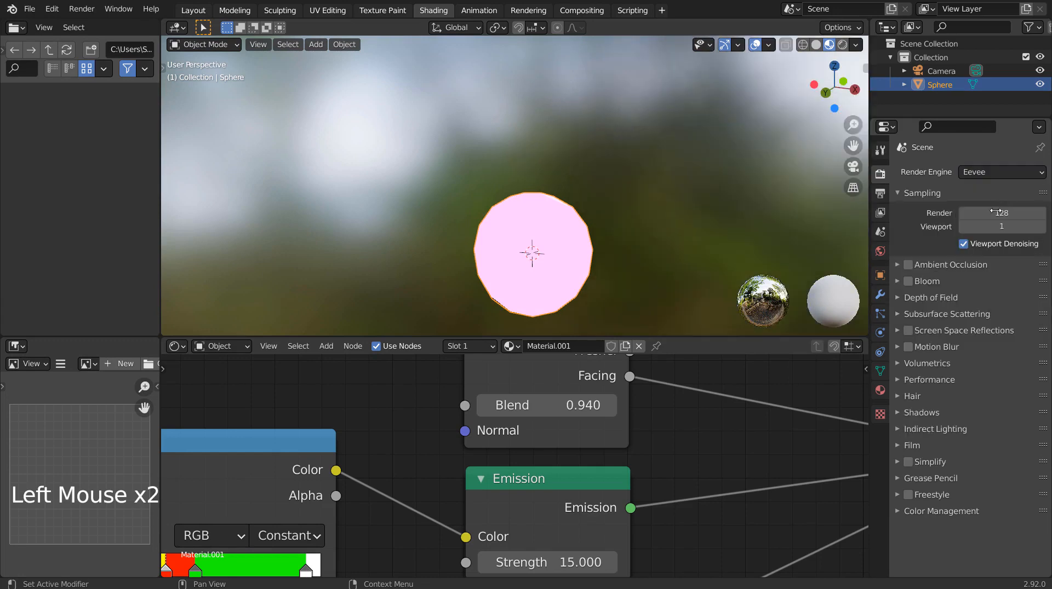
# Enable Bloom in the Eevee render settings so the magenta sphere glows.
pyautogui.click(907, 281)
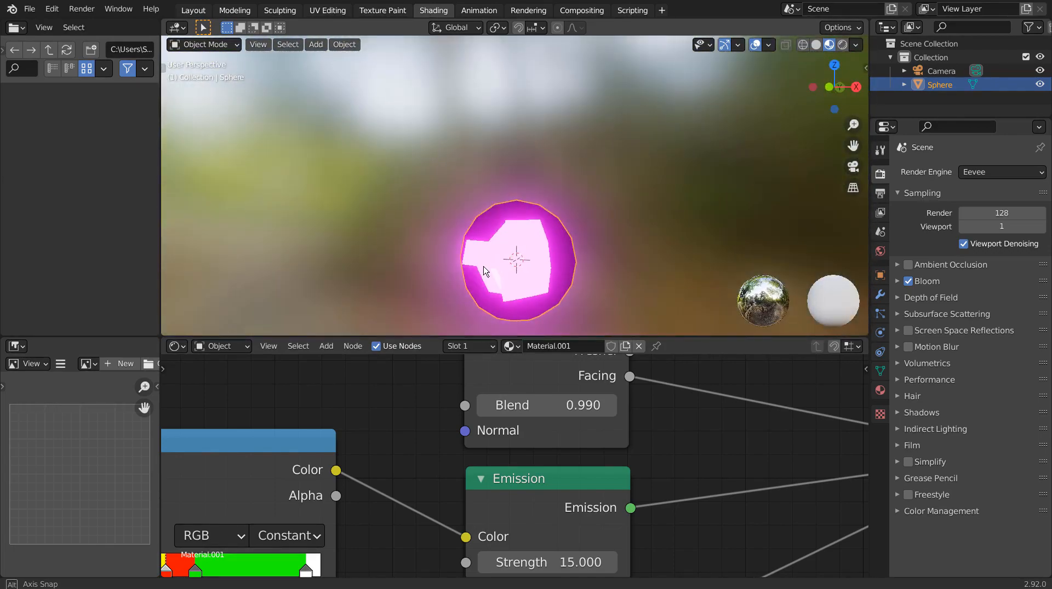
pyautogui.scroll(-3)
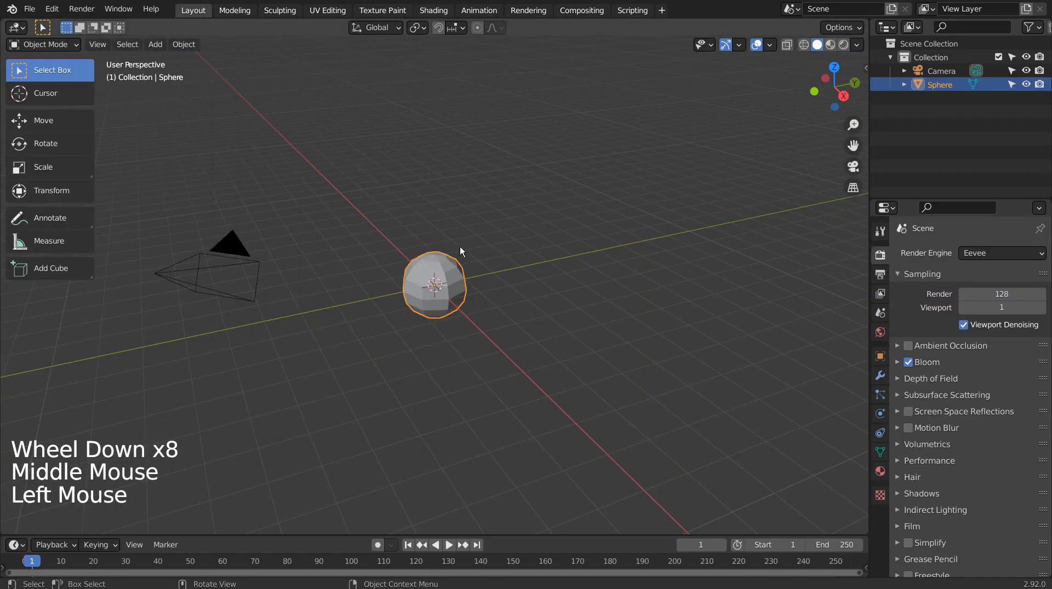
# Scale the sphere to about 0.27 and add a brilliant-cut Gem diamond (dobj) at the origin.
pyautogui.press('s')
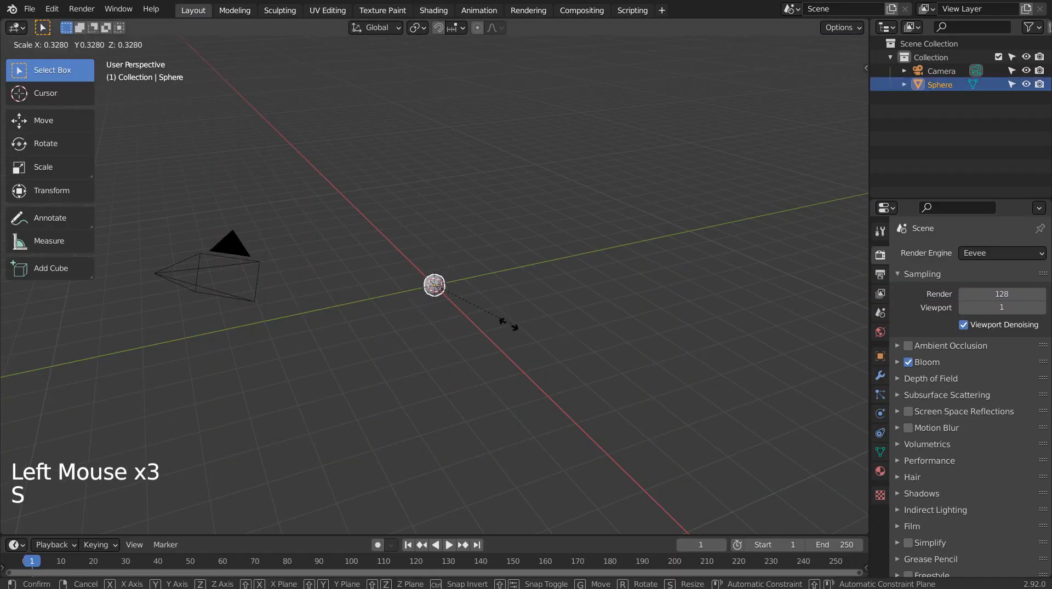
pyautogui.press('shift+a')
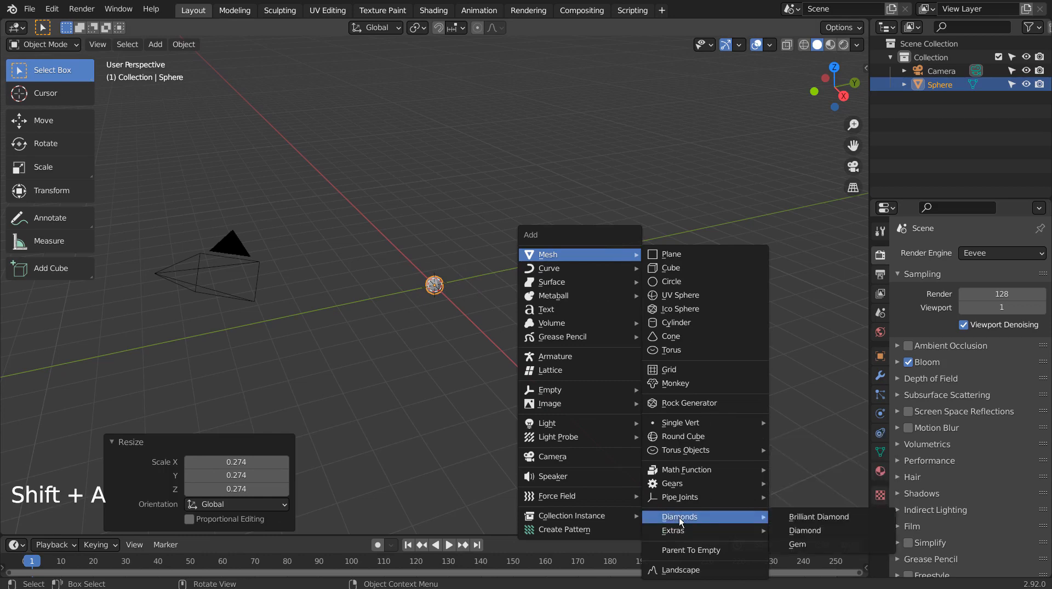
pyautogui.moveTo(798, 544)
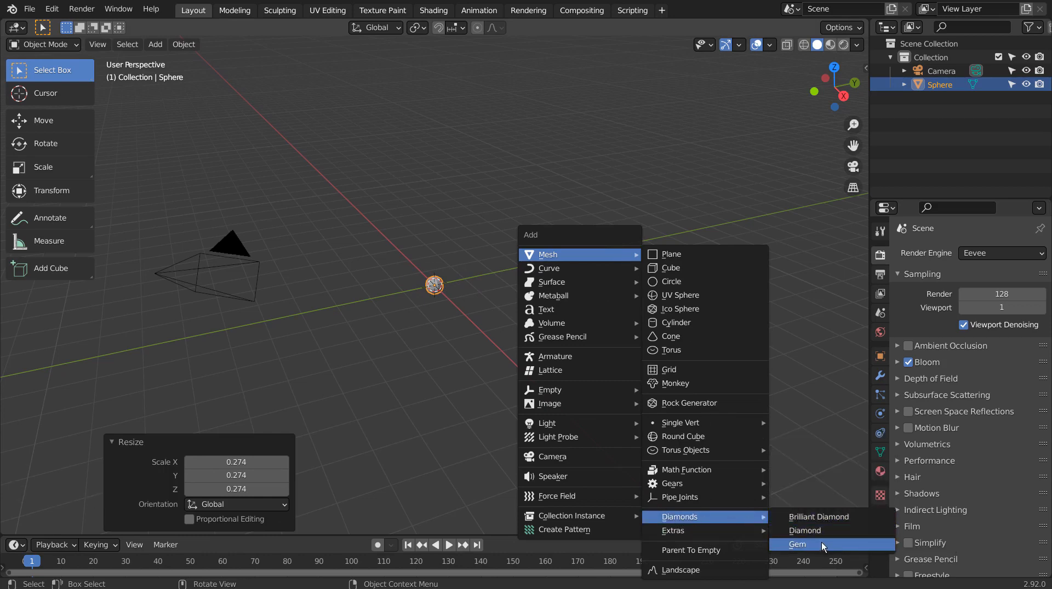
pyautogui.click(797, 544)
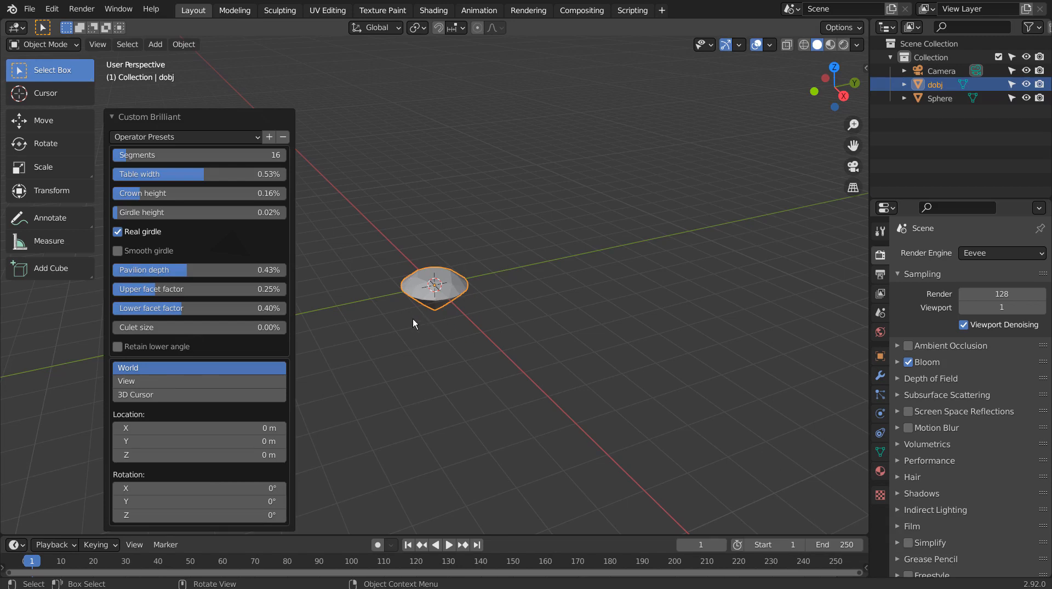
pyautogui.scroll(3)
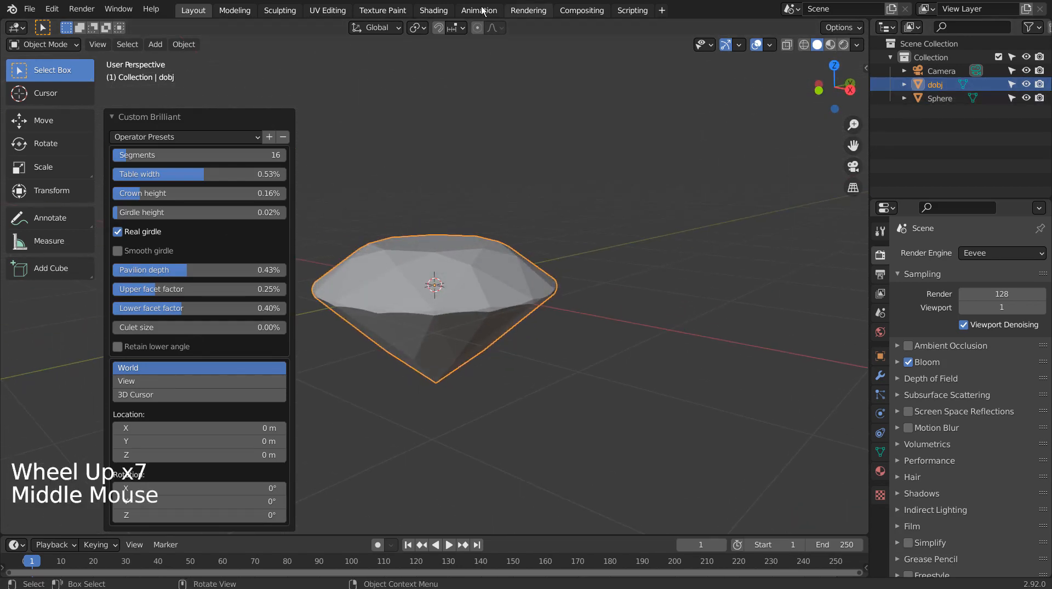
pyautogui.click(434, 9)
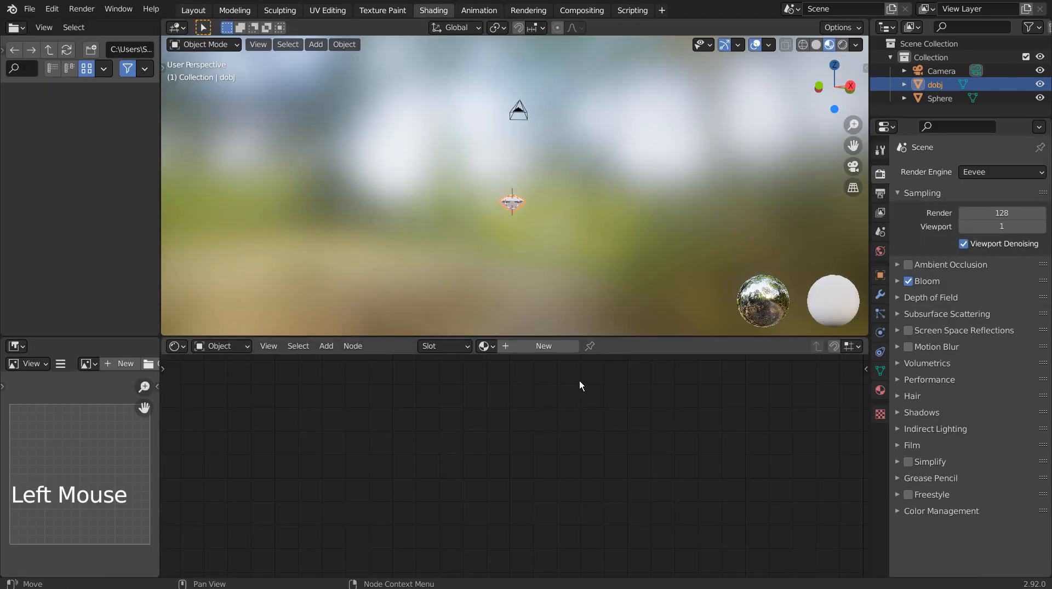
# Give the diamond a new glass Material.002 with roughness about 0.031 and transmission.
pyautogui.click(544, 346)
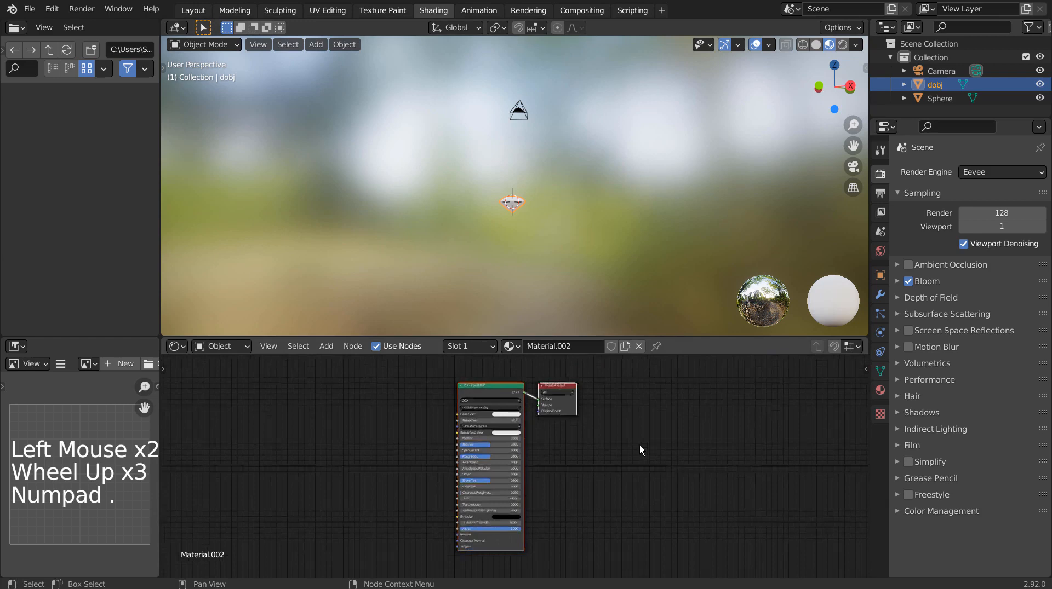
pyautogui.scroll(3)
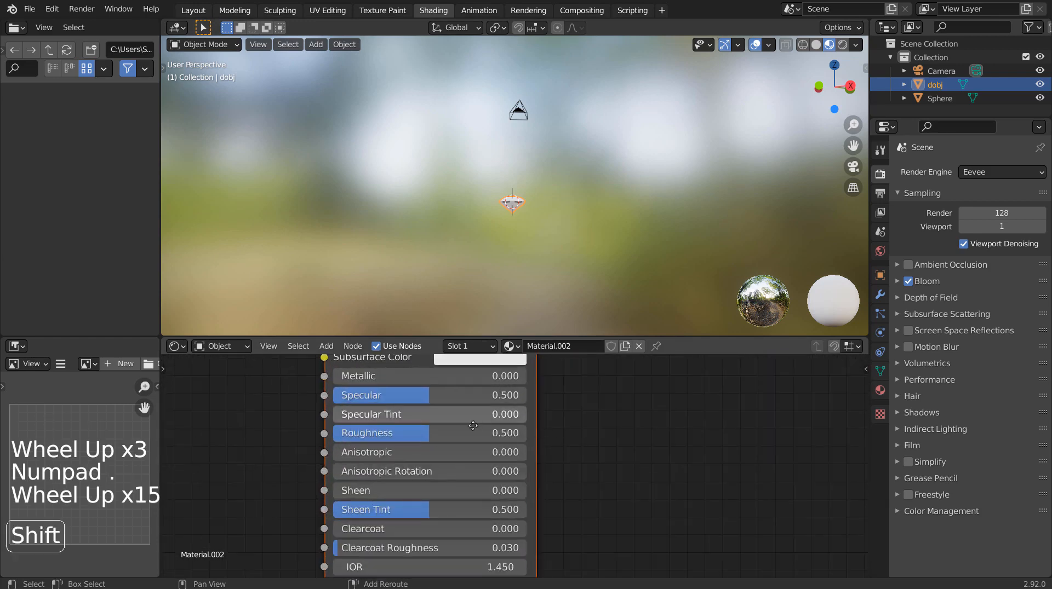
pyautogui.scroll(-3)
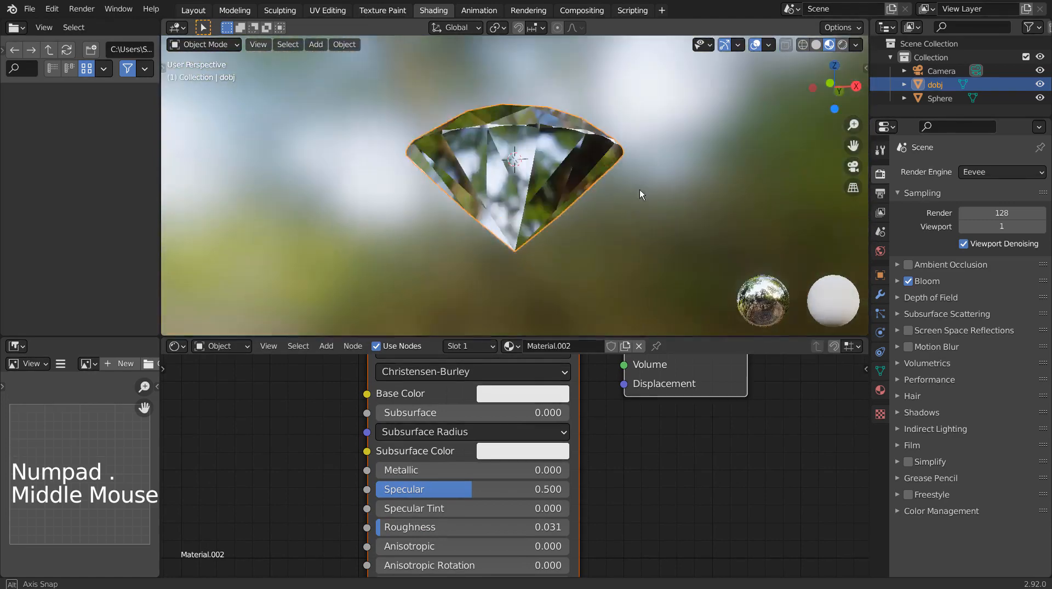
pyautogui.click(192, 10)
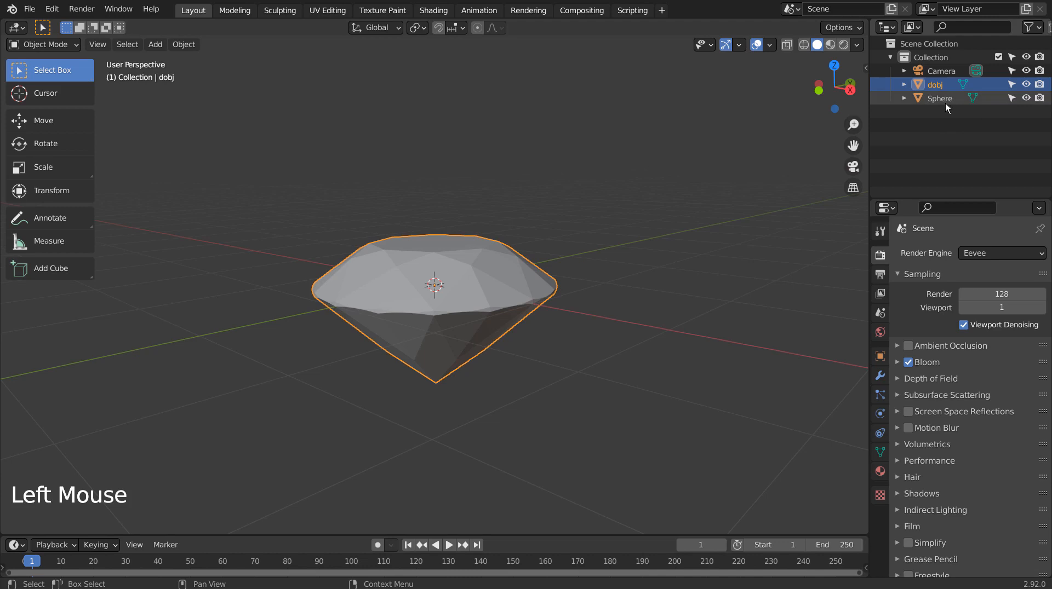
# Add a Hair particle system to dobj that renders the Sphere object as instances.
pyautogui.click(940, 98)
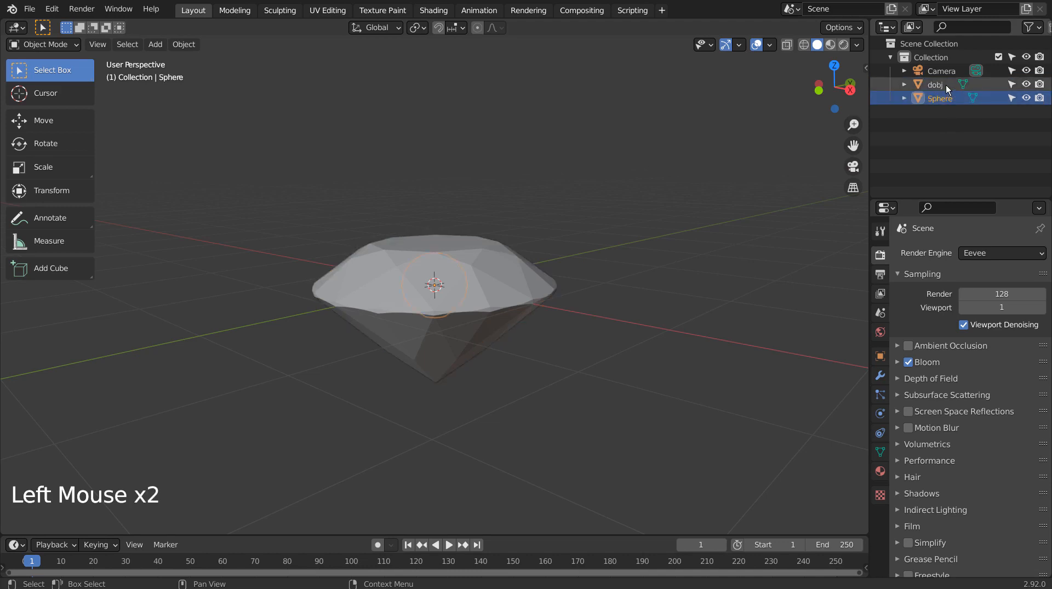
pyautogui.click(934, 84)
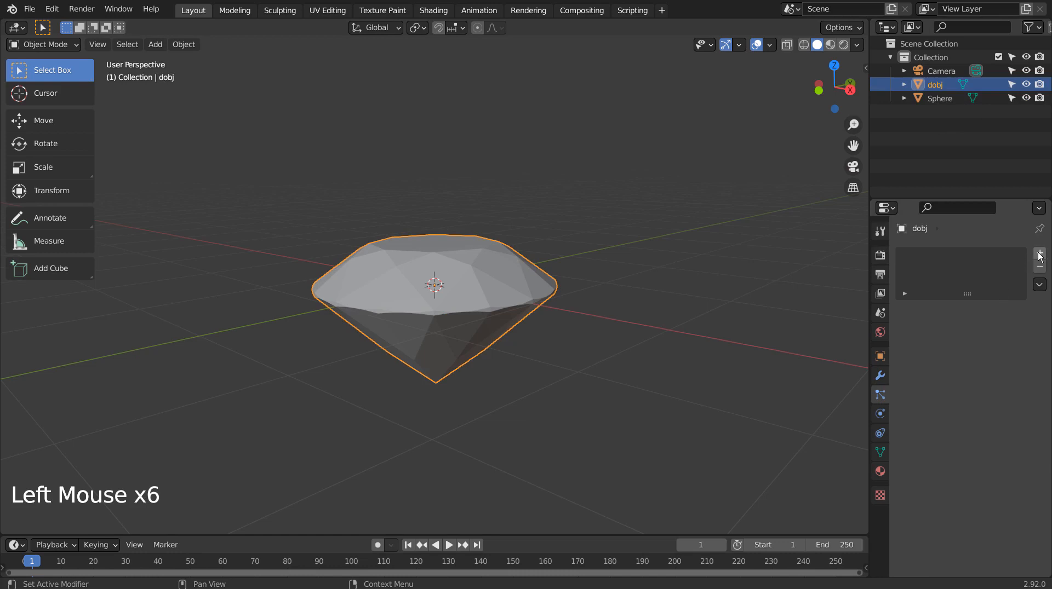
pyautogui.click(1039, 252)
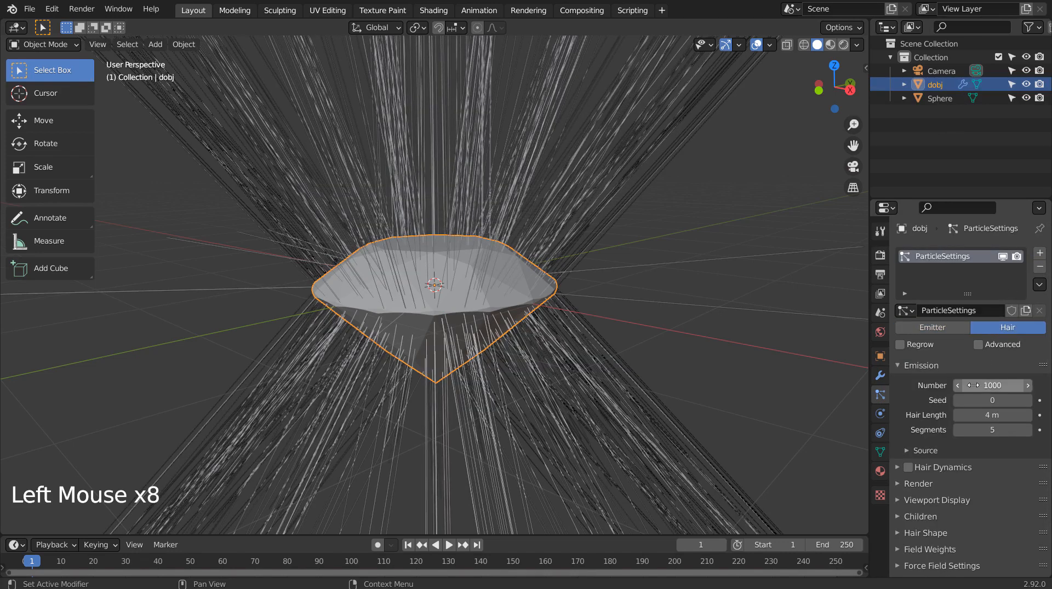
pyautogui.scroll(-3)
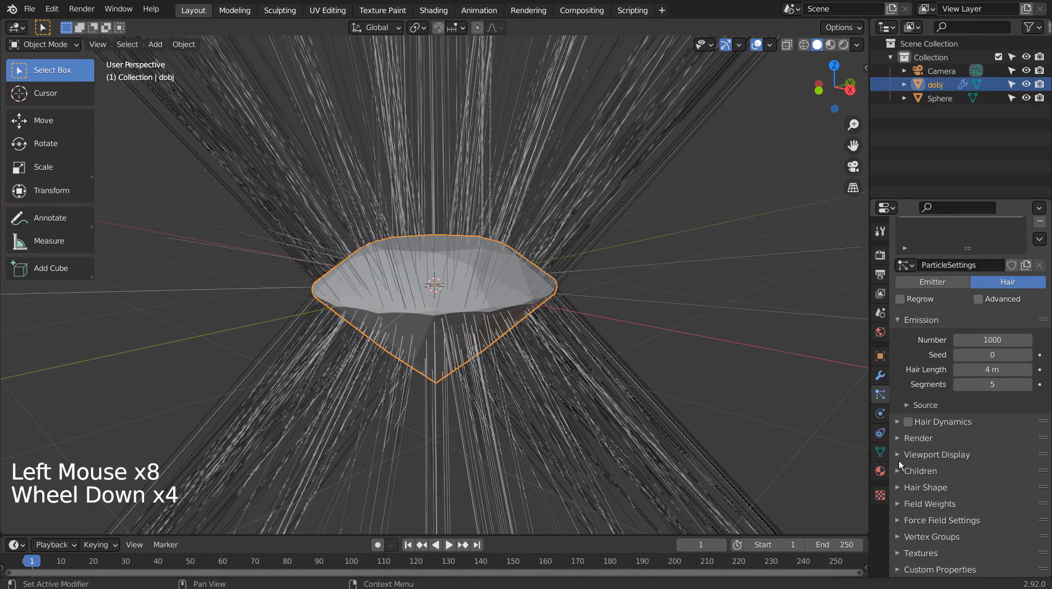
pyautogui.click(991, 458)
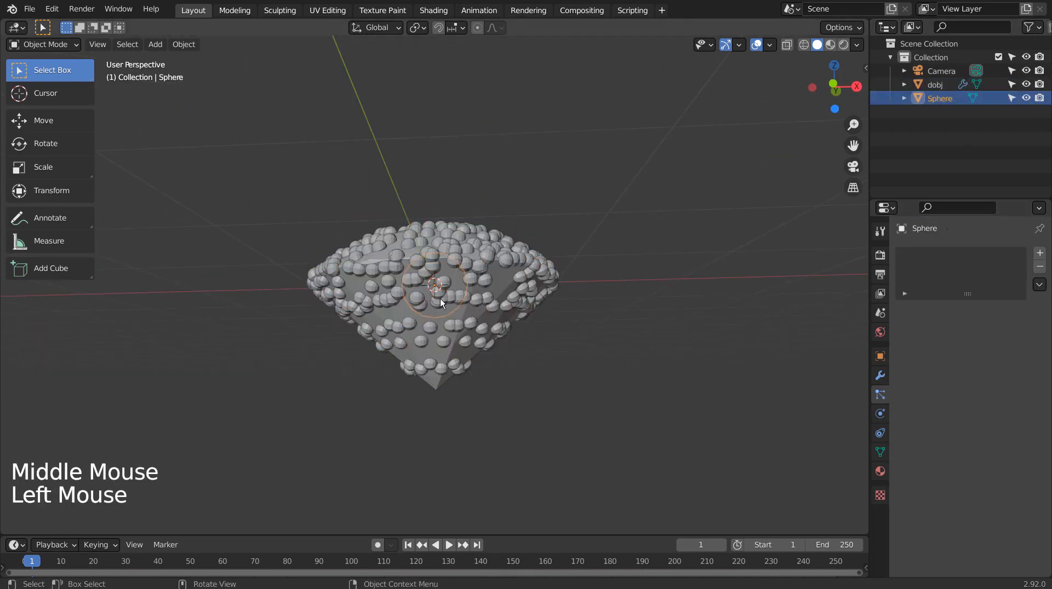
# Scale the particle Sphere down to 0.137 and zoom in on the speckled diamond.
pyautogui.scroll(3)
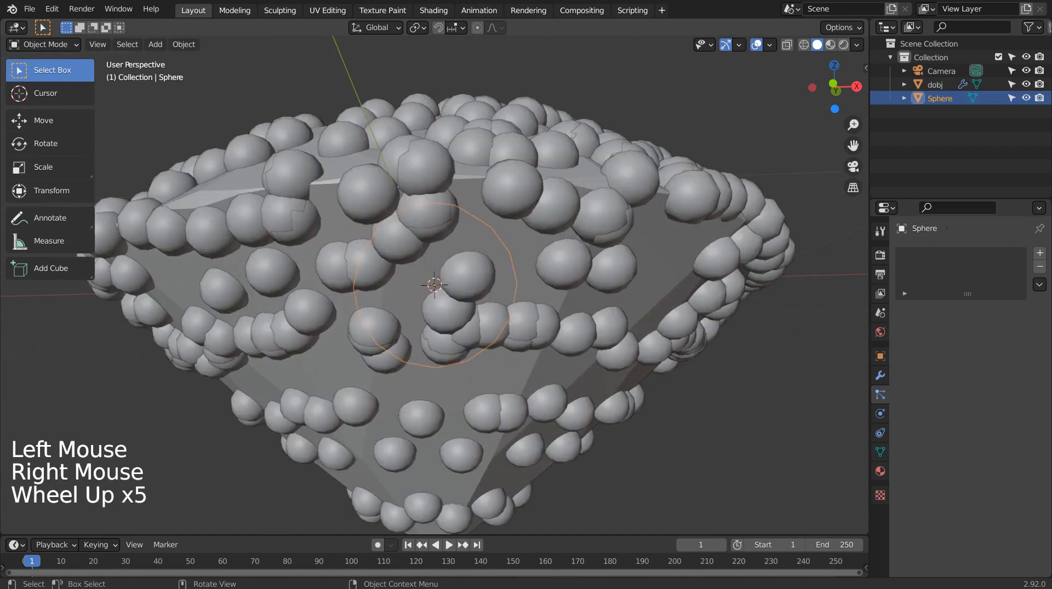
pyautogui.press('s')
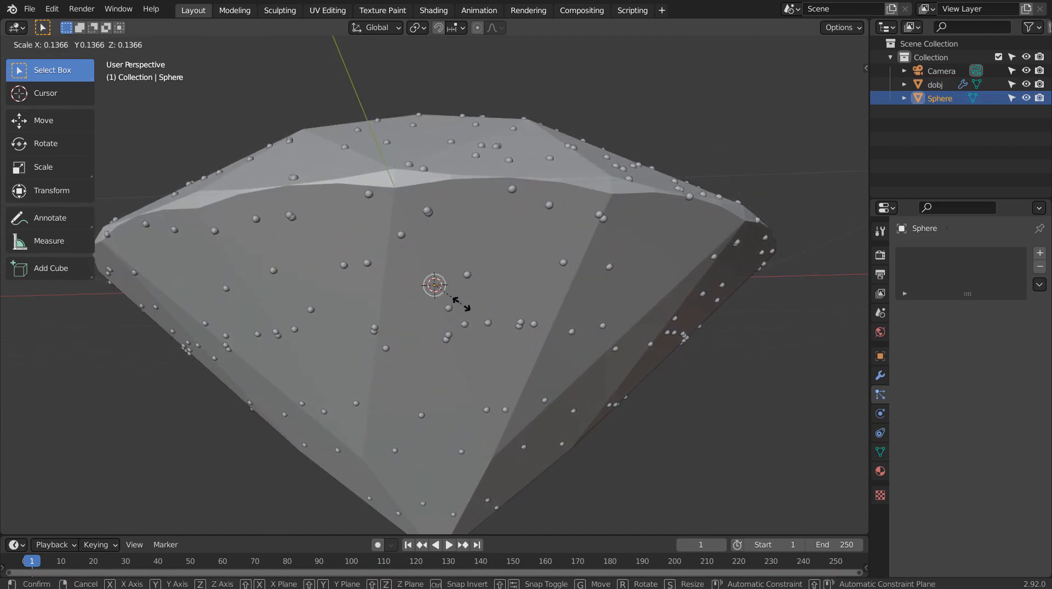
pyautogui.scroll(-3)
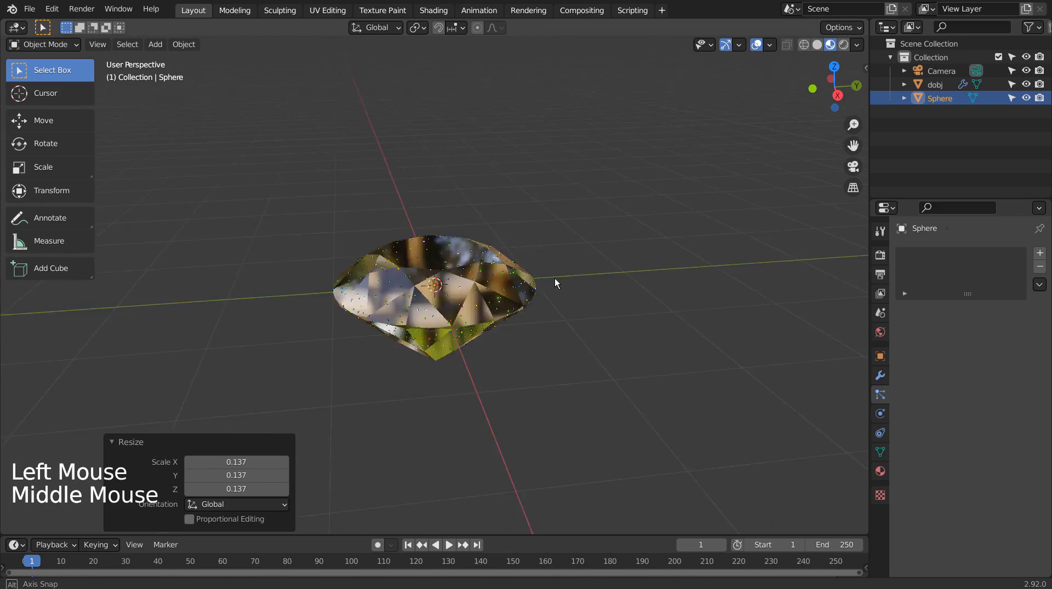
pyautogui.scroll(3)
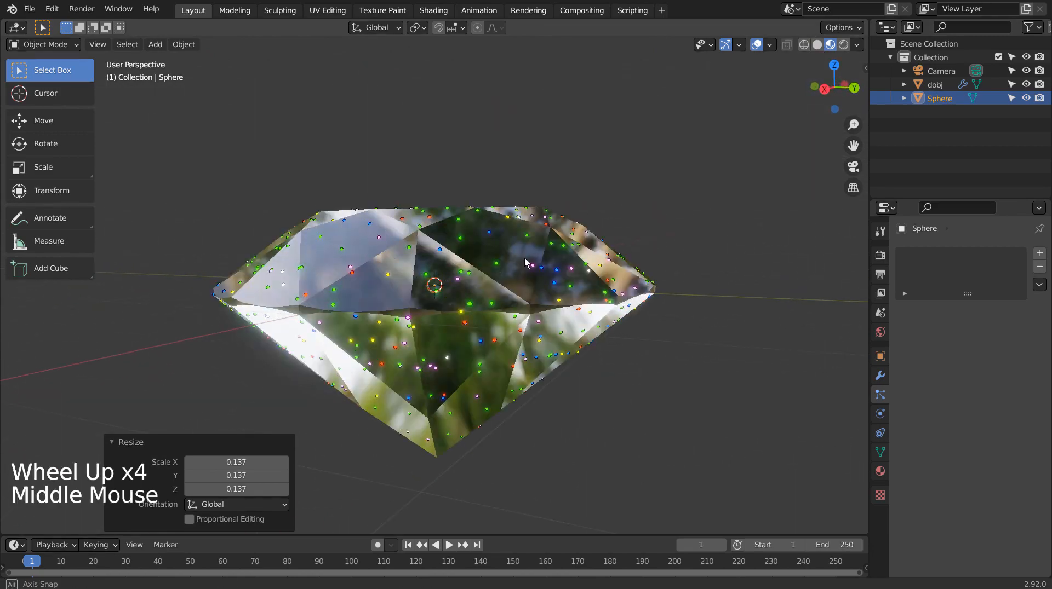
pyautogui.scroll(3)
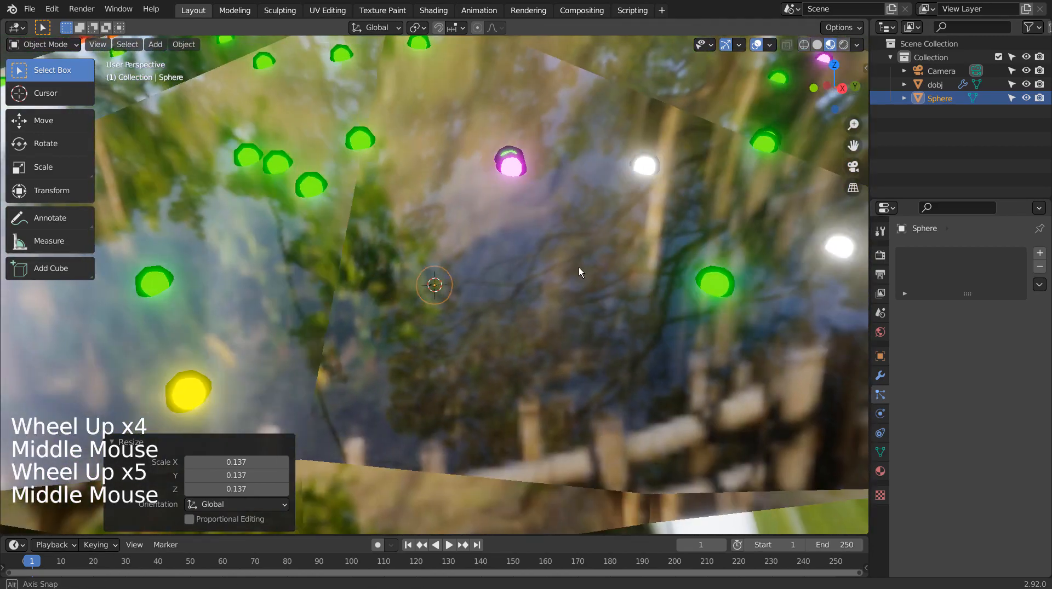
pyautogui.scroll(-3)
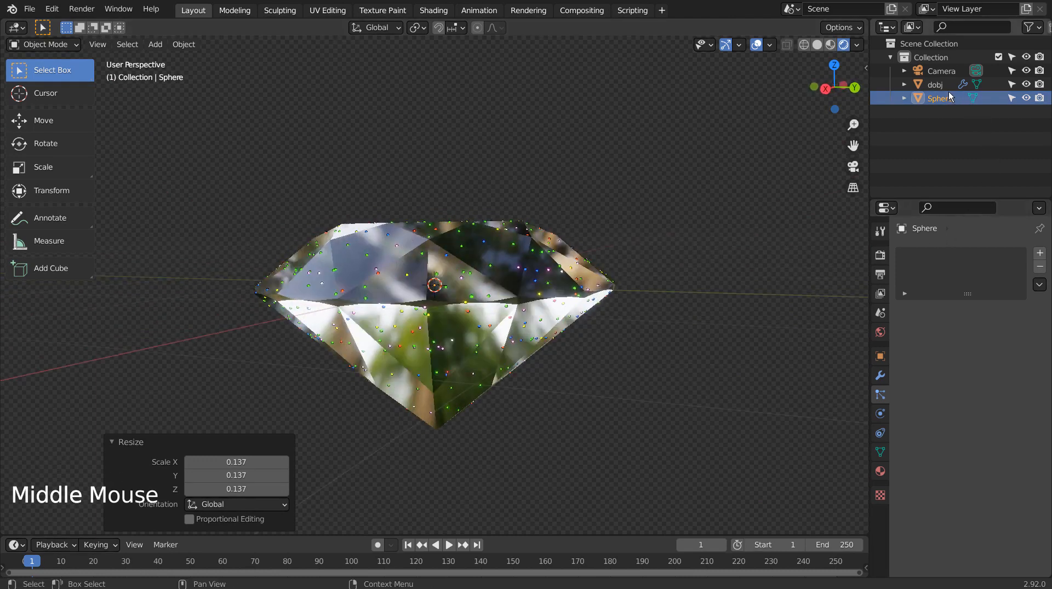
# Enlarge the Sphere to 2.625, then begin shrinking it back down.
pyautogui.press('s')
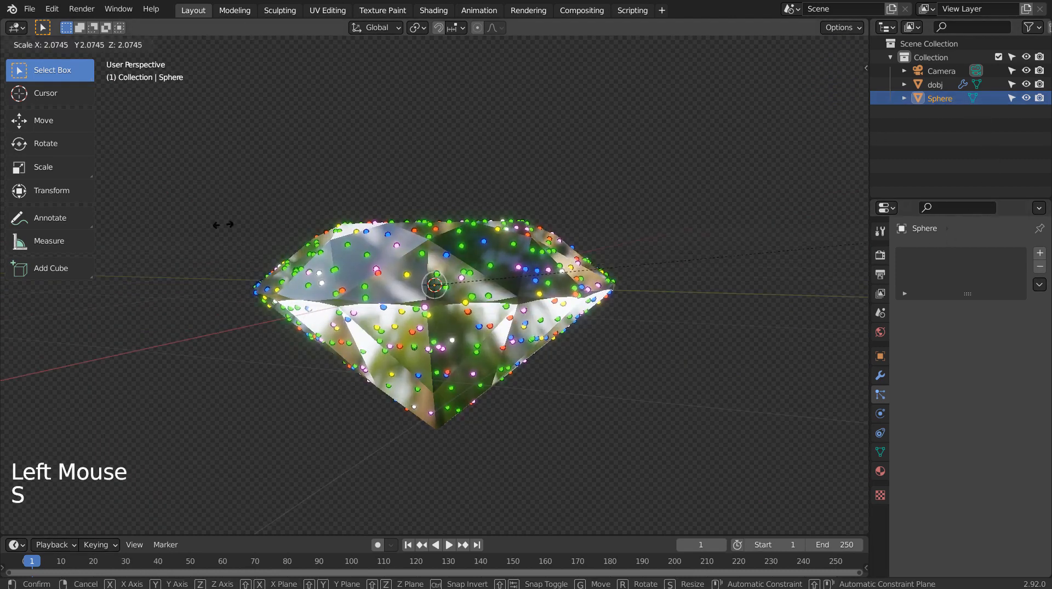
pyautogui.click(449, 322)
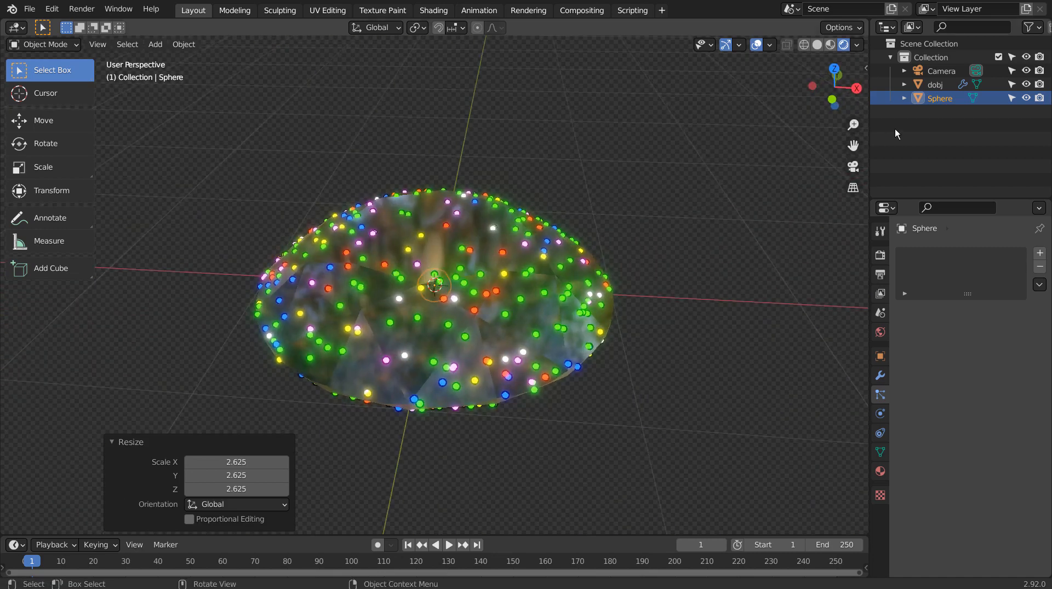
pyautogui.press('s')
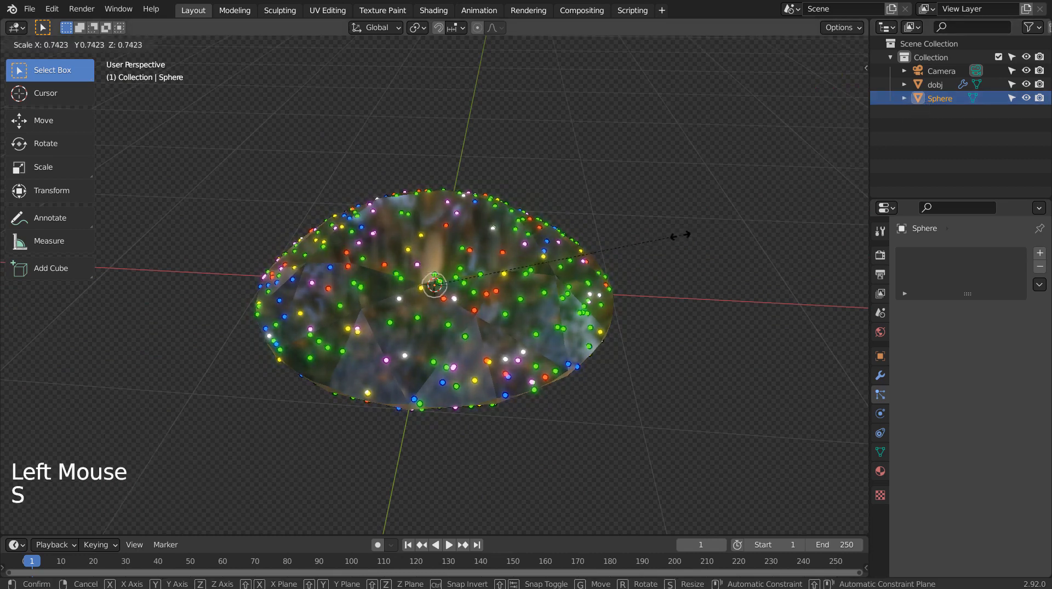
pyautogui.moveTo(543, 263)
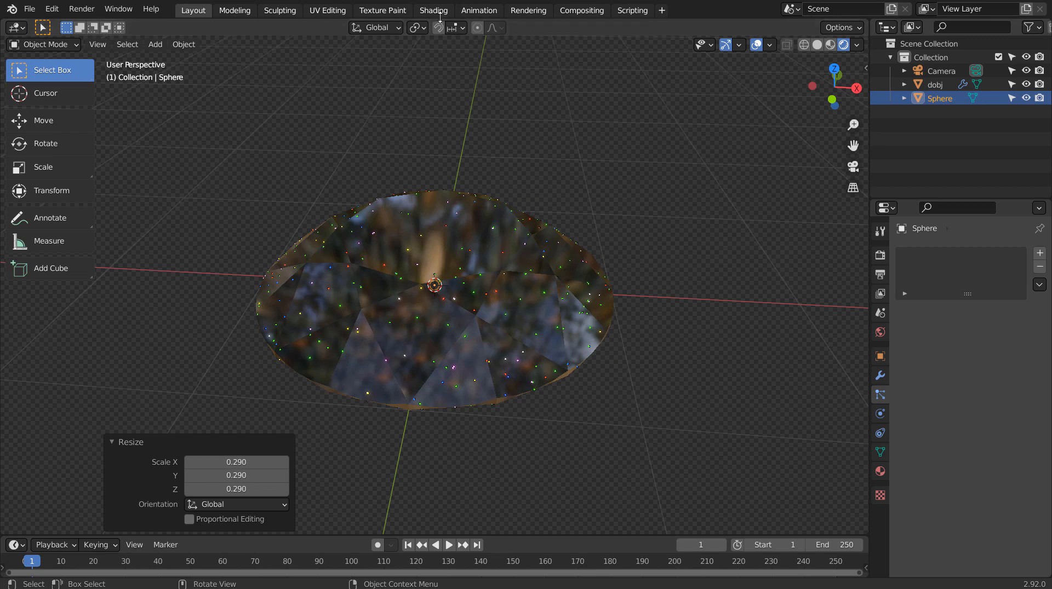
pyautogui.click(382, 10)
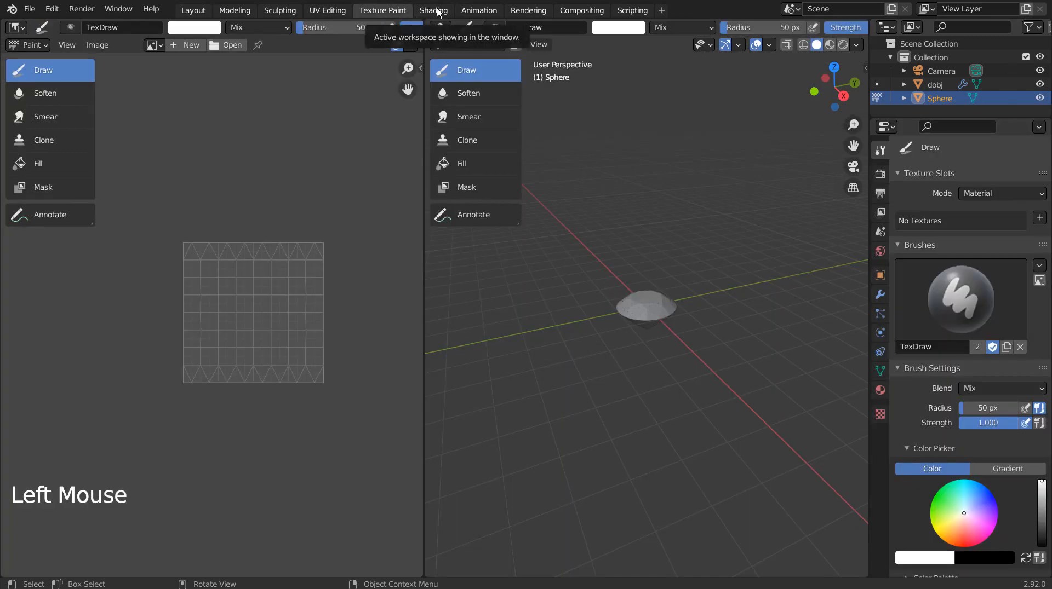
pyautogui.click(433, 10)
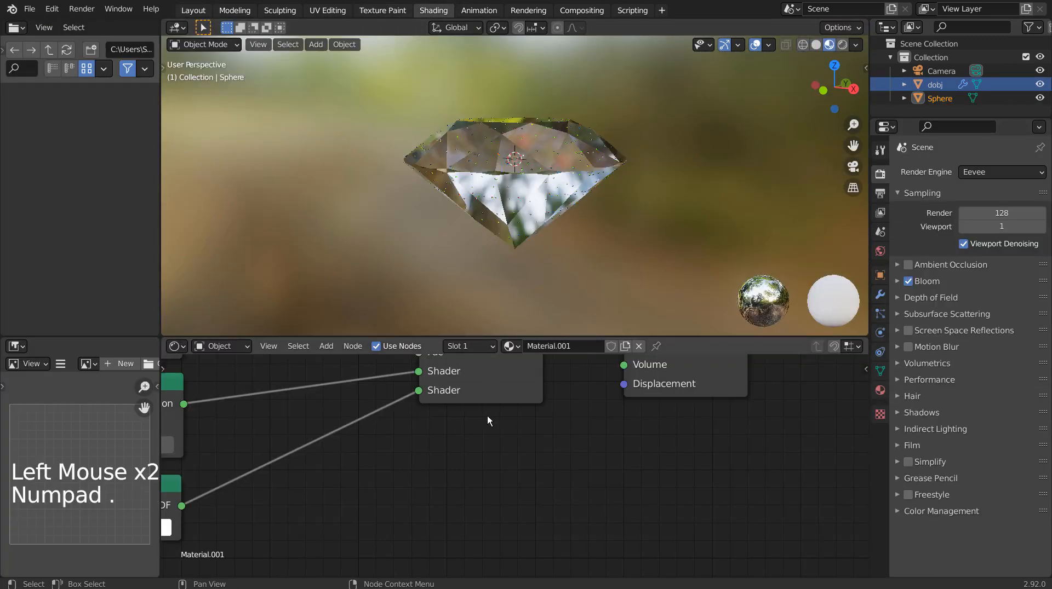
pyautogui.scroll(-3)
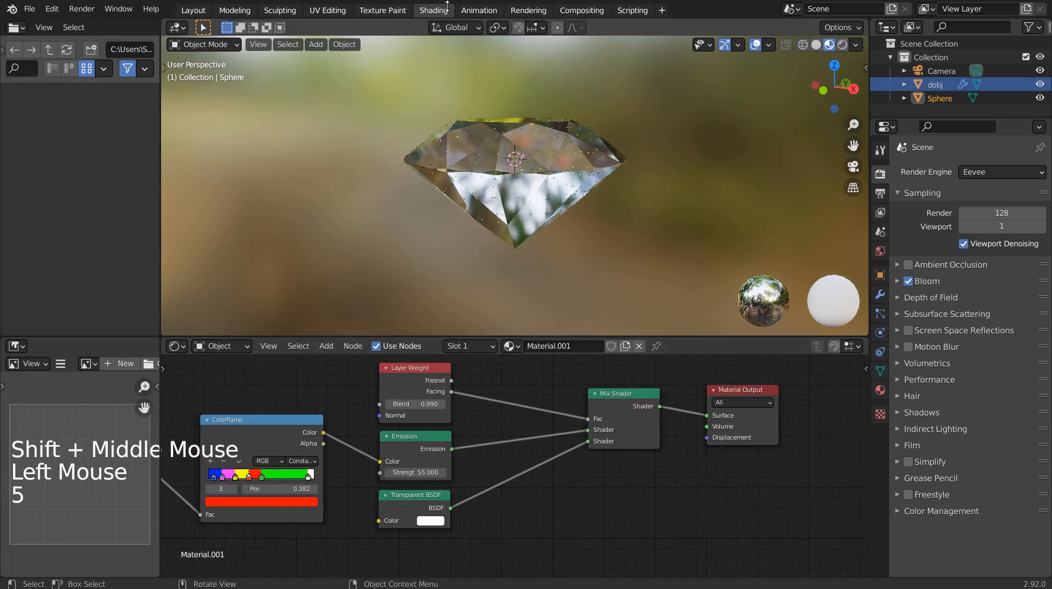
pyautogui.click(192, 10)
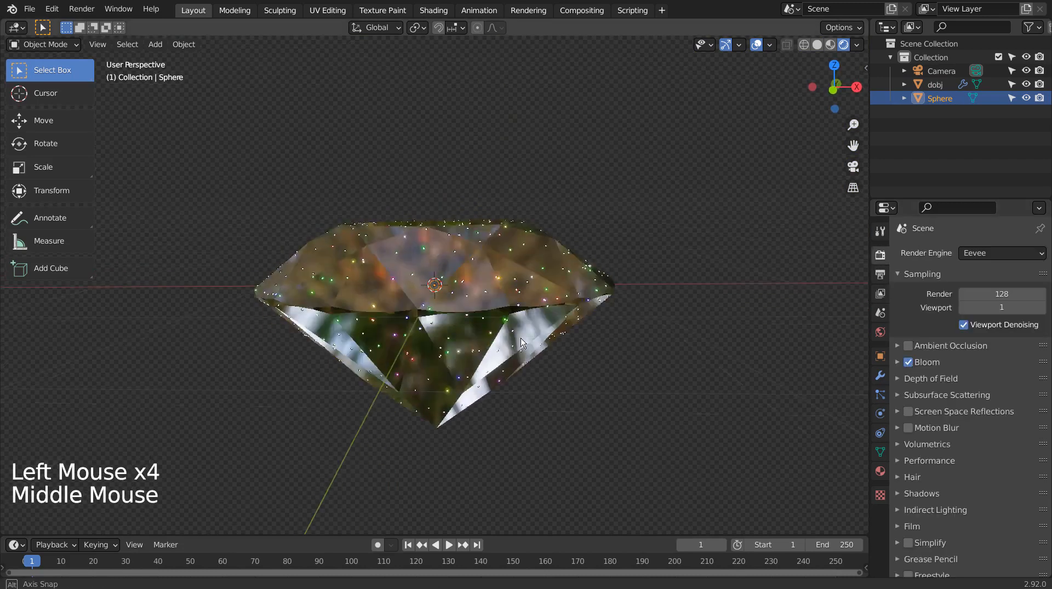
# Zoom in on the diamond and scale the Sphere to 1.567.
pyautogui.scroll(3)
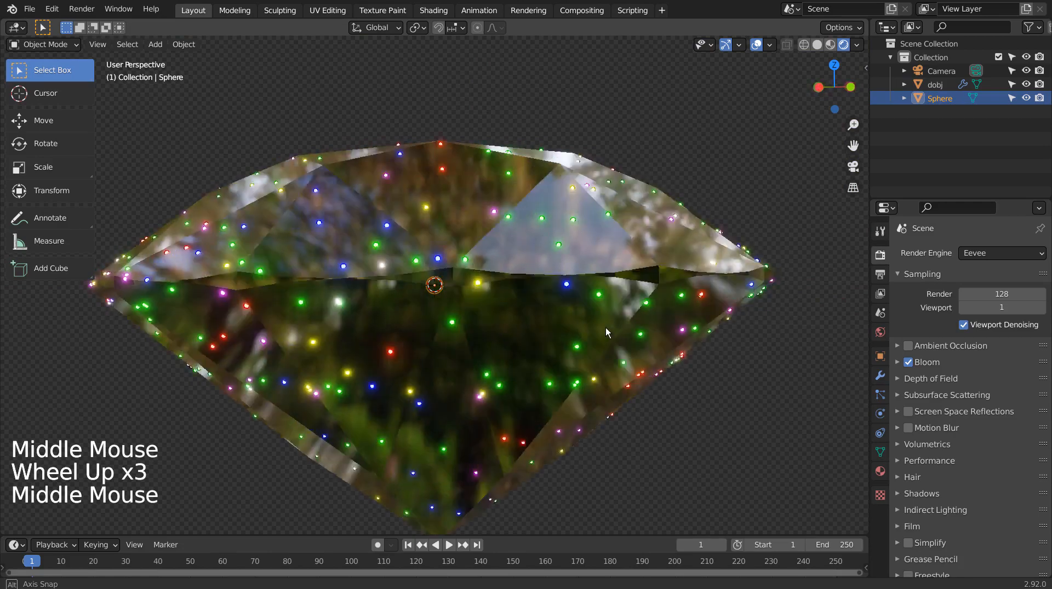
pyautogui.scroll(-3)
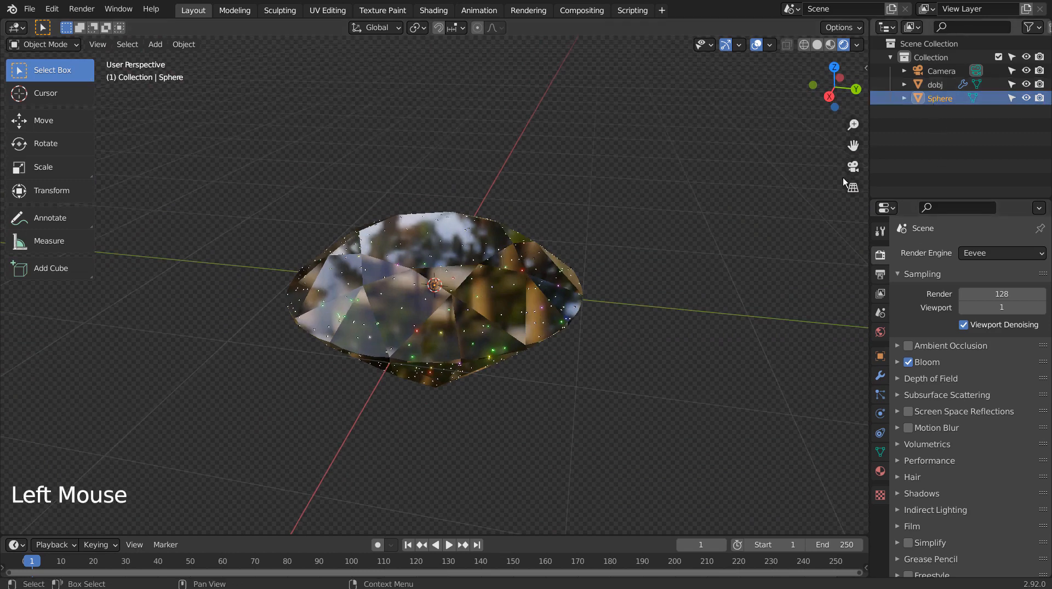
pyautogui.press('s')
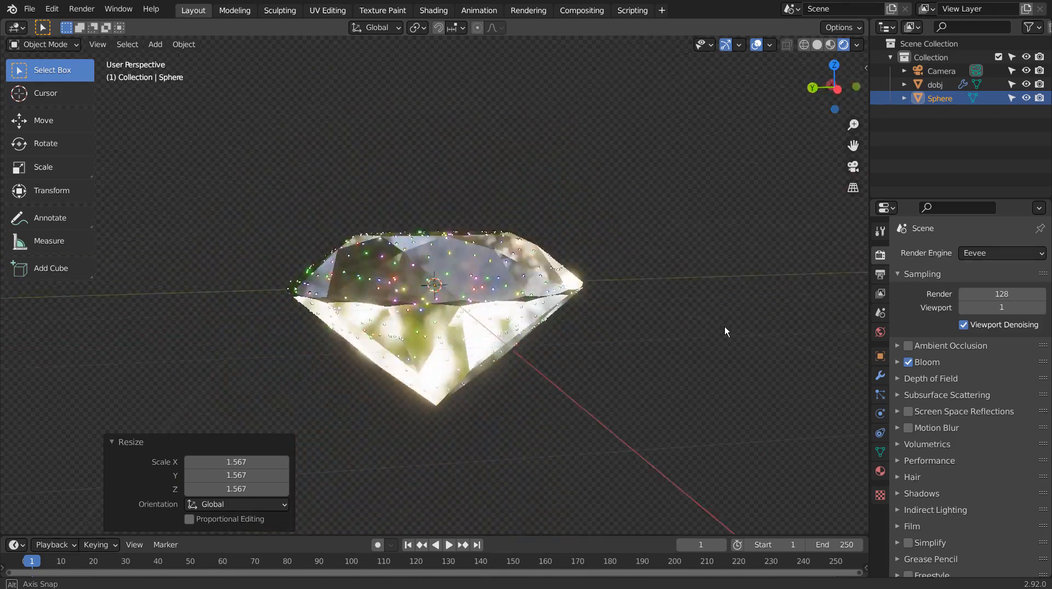
pyautogui.scroll(3)
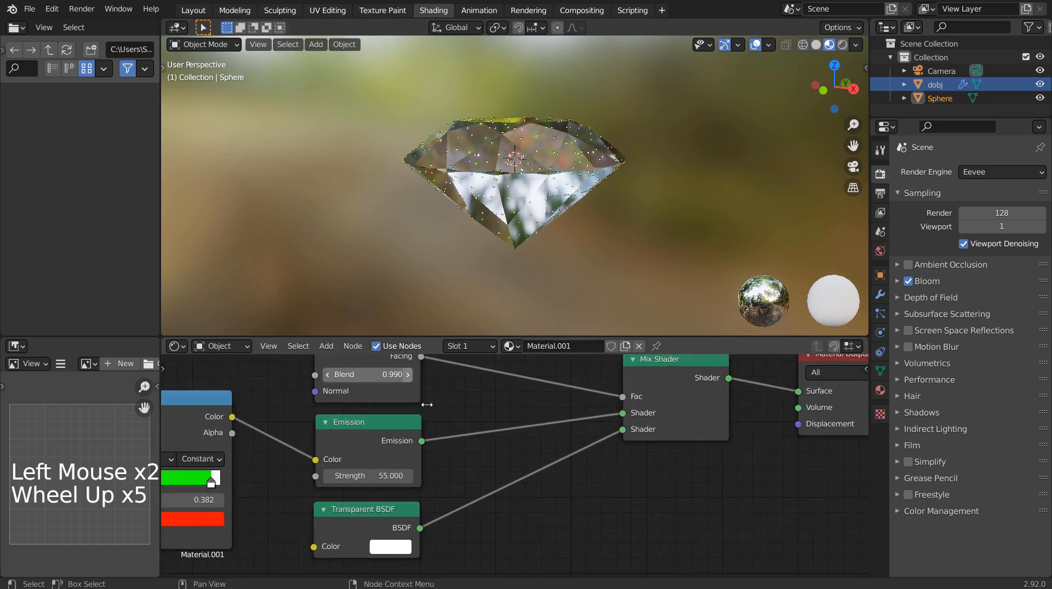
# Raise the Emission node Strength from 55 to 155, with Layer Weight Blend at 0.990.
pyautogui.scroll(3)
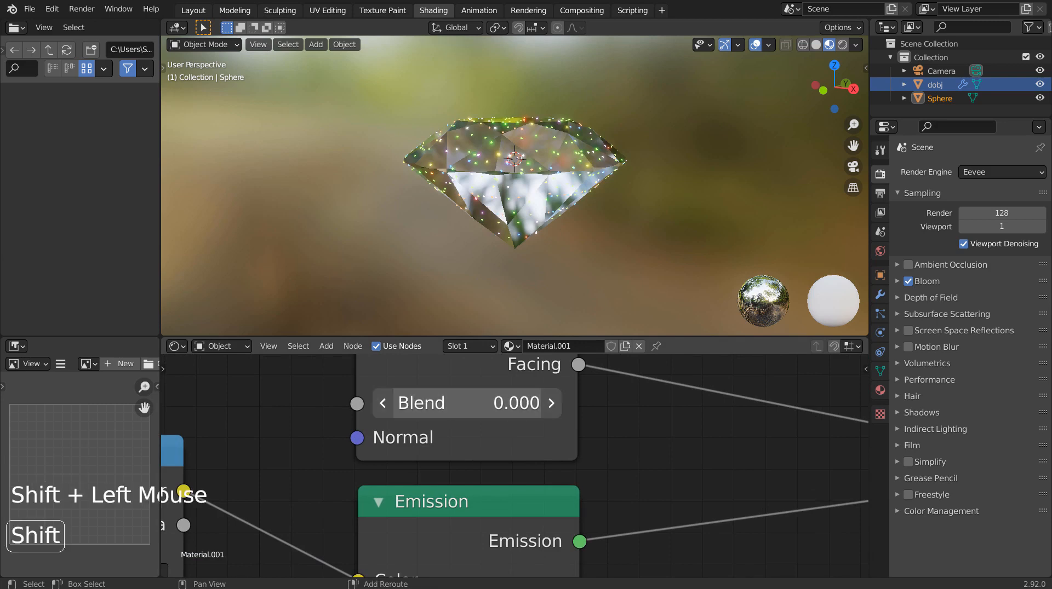
pyautogui.click(551, 403)
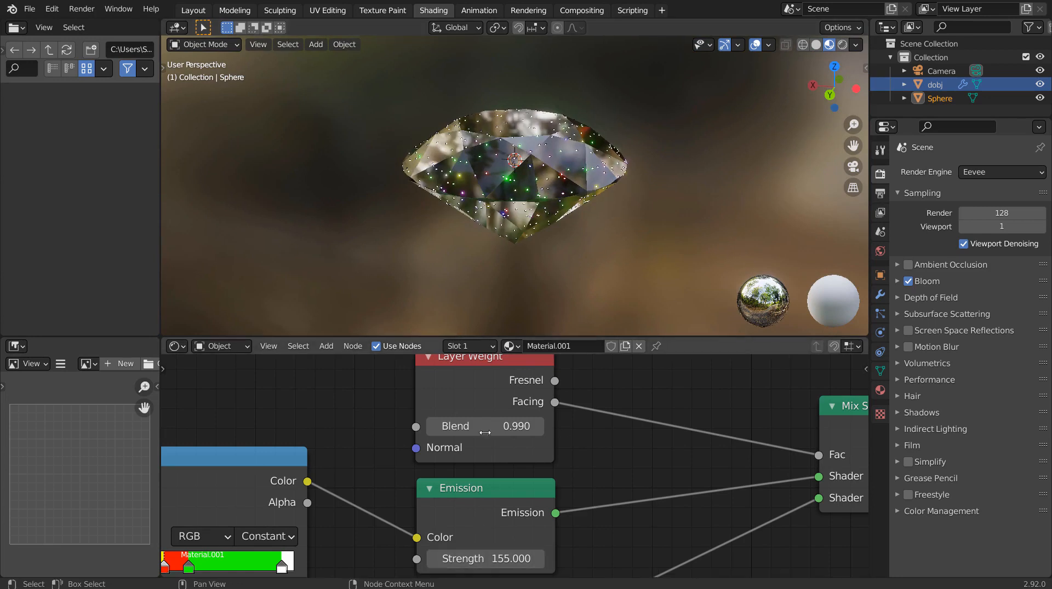
pyautogui.doubleClick(483, 427)
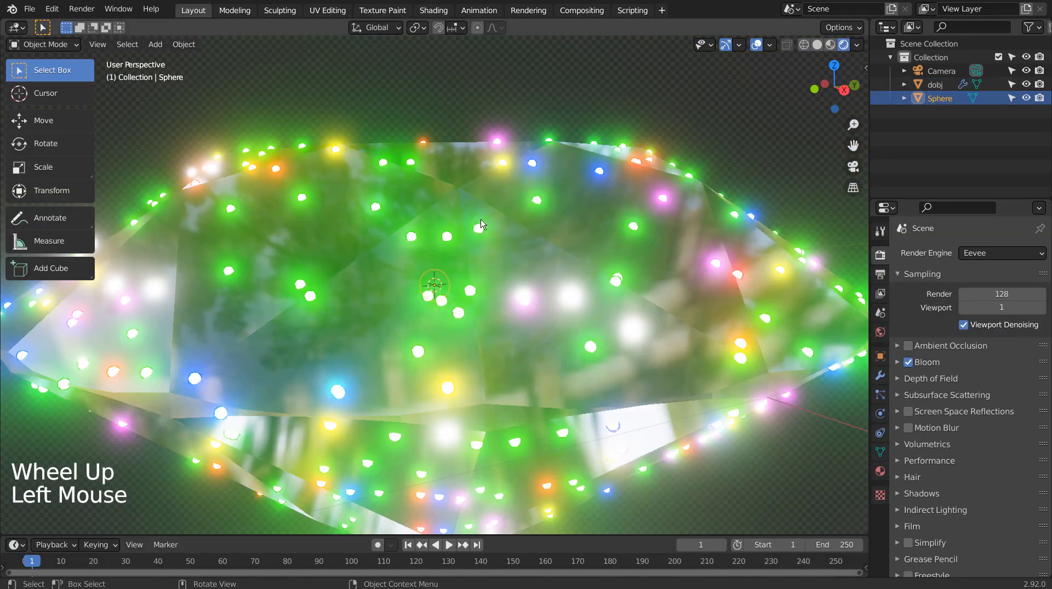
# Keyframe the diamond's rotation from 0° to 359° on Z, ending the scene at frame 100.
pyautogui.scroll(-3)
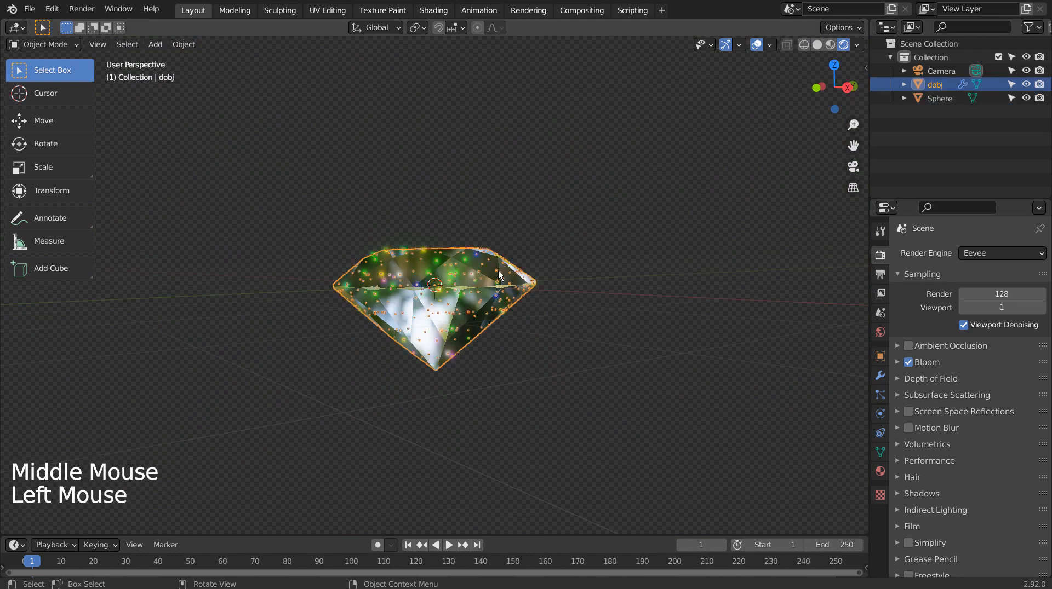
pyautogui.press('n')
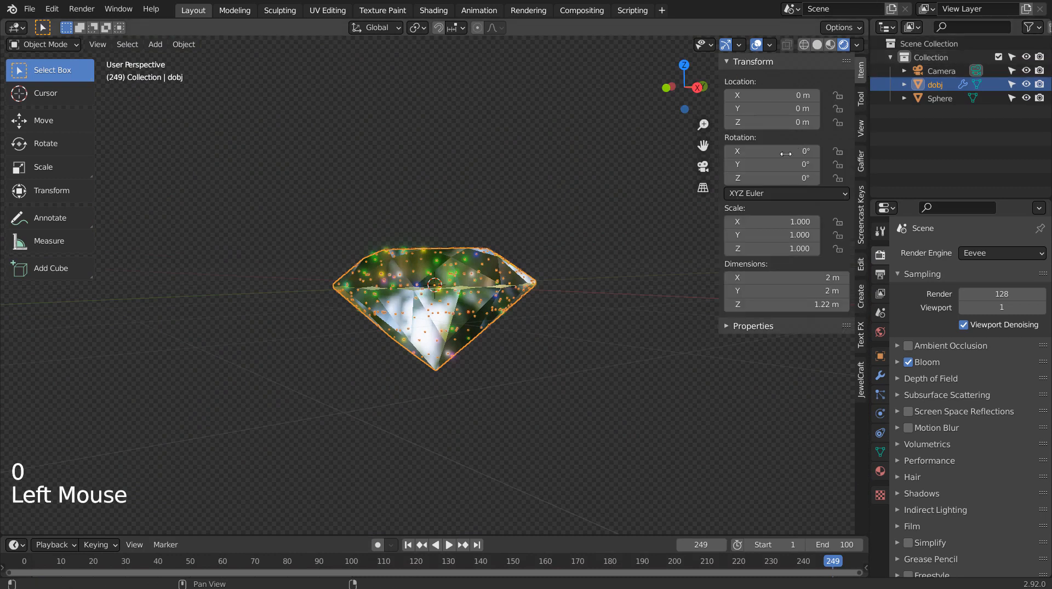
pyautogui.click(772, 178)
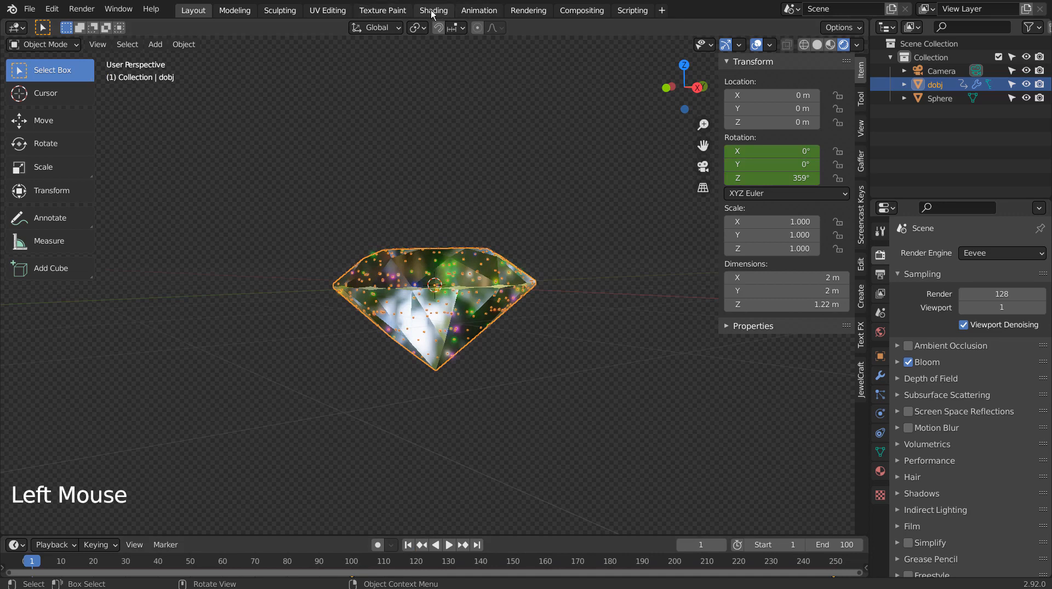
# Check the rotation keys in the Animation workspace, then play the spinning diamond from Layout.
pyautogui.click(478, 10)
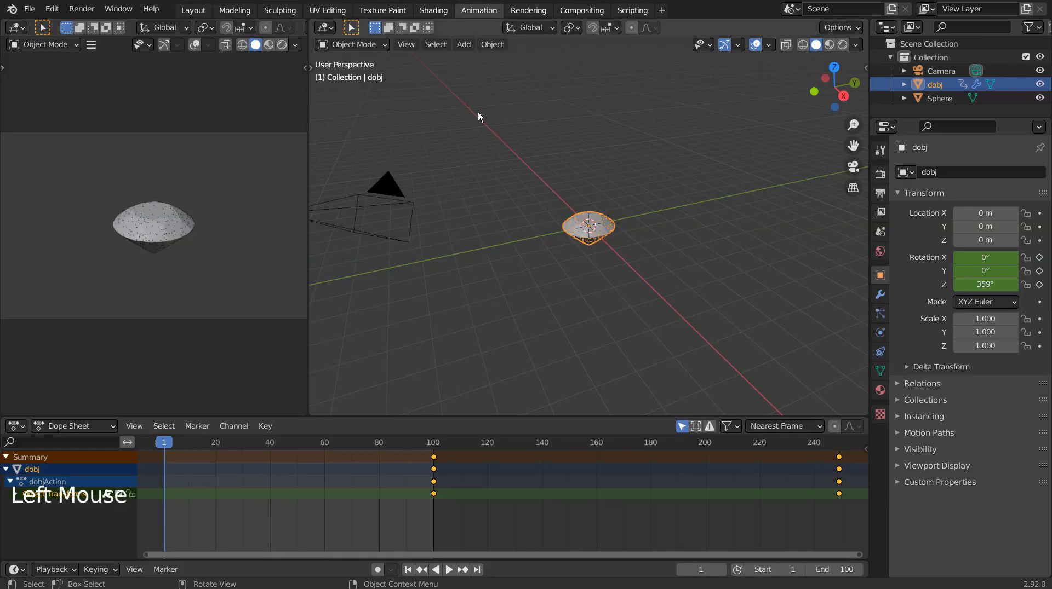
pyautogui.click(234, 426)
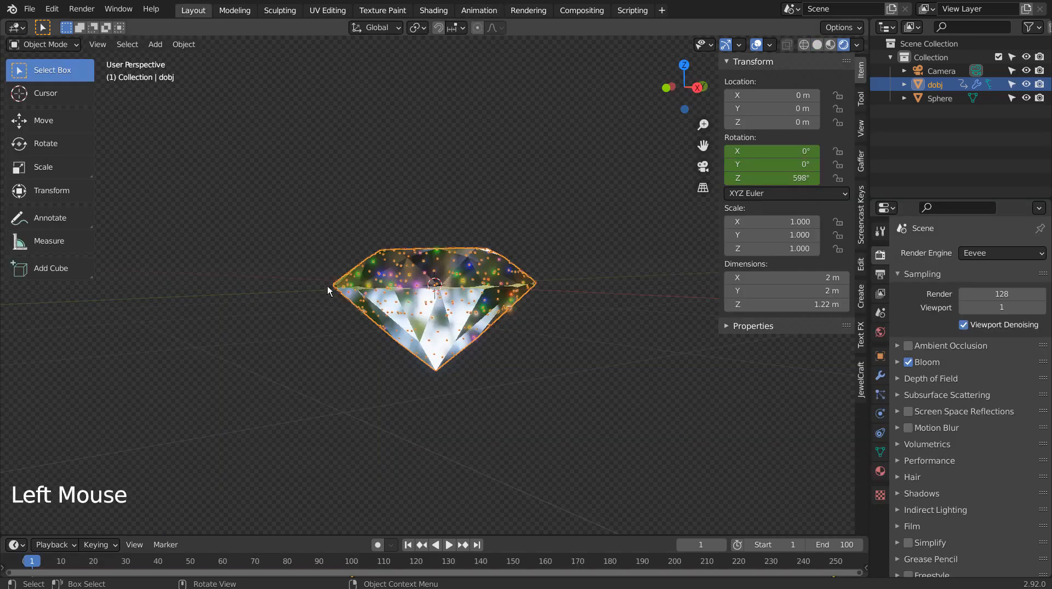
pyautogui.click(448, 544)
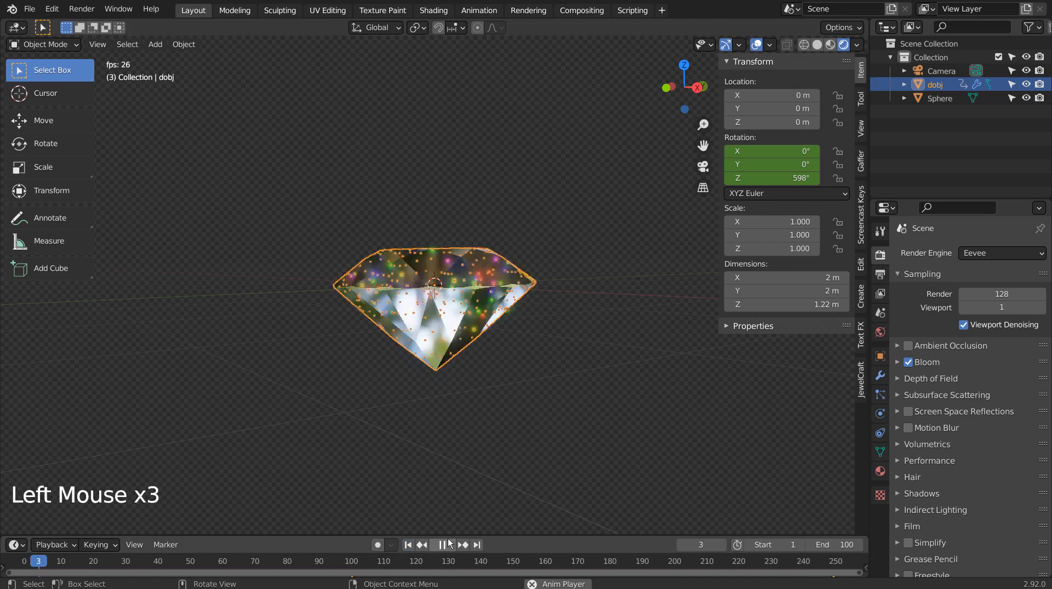